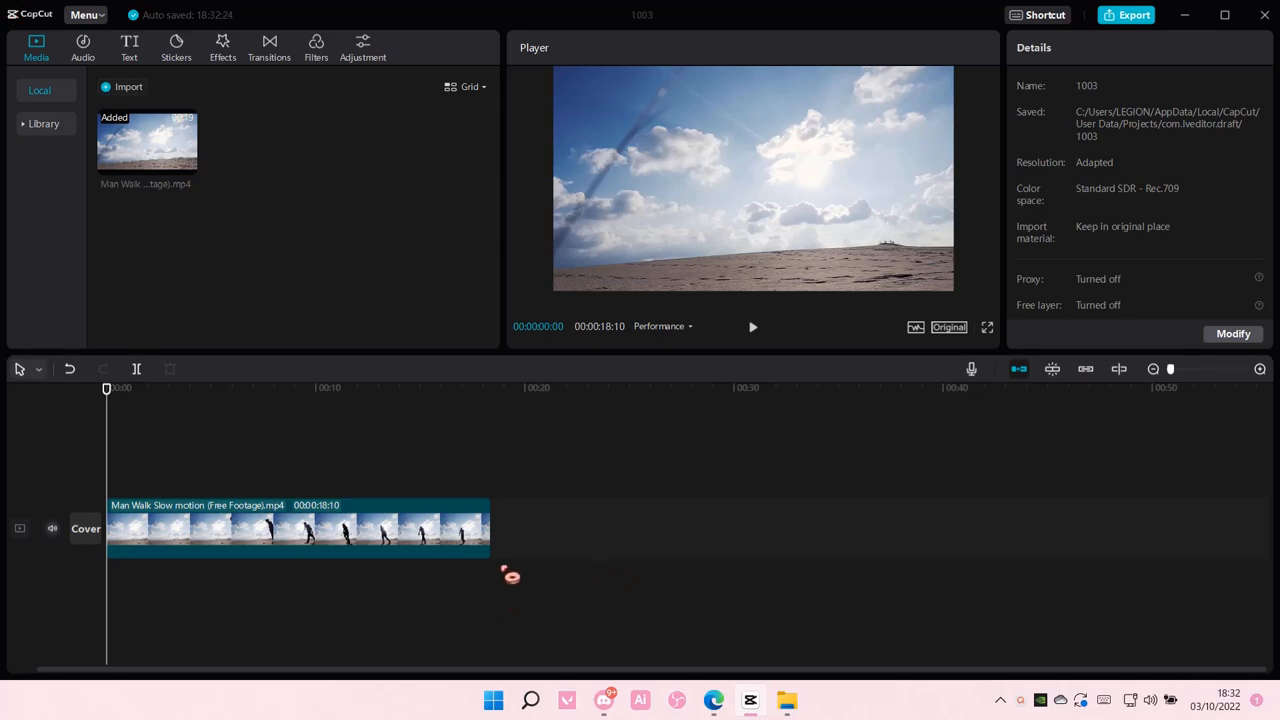
mouse_move(505, 578)
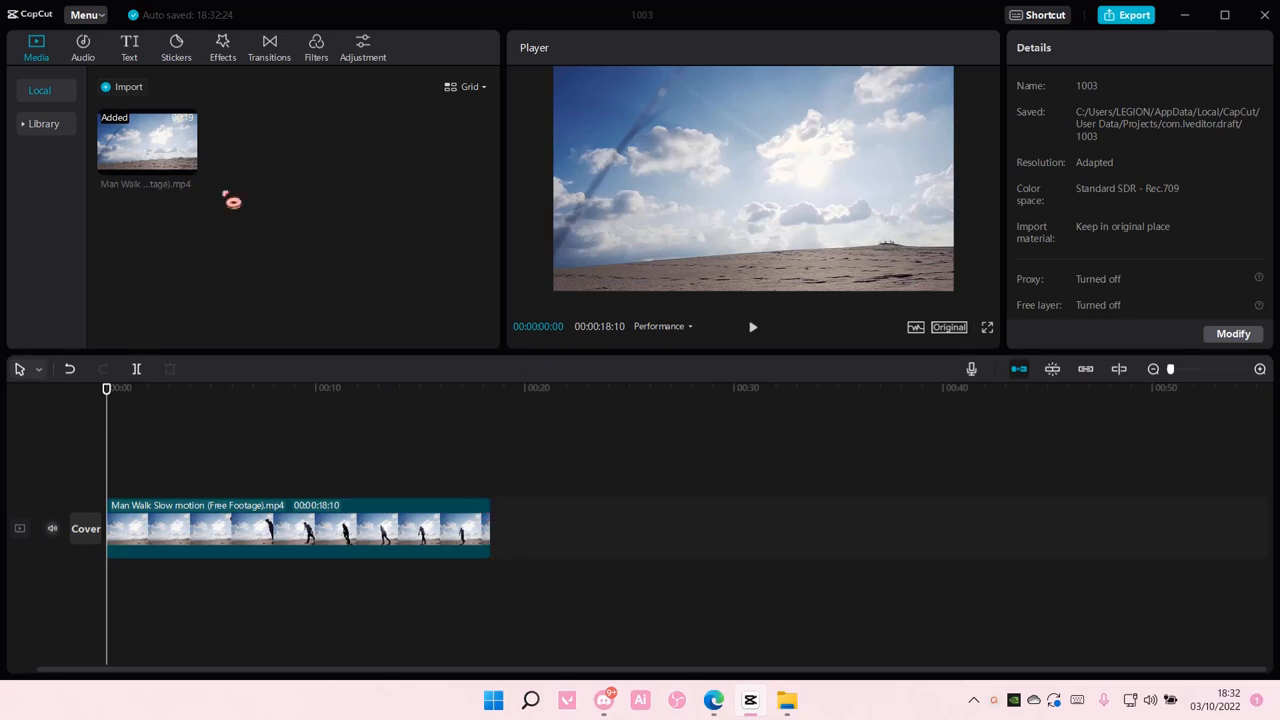
mouse_move(208, 324)
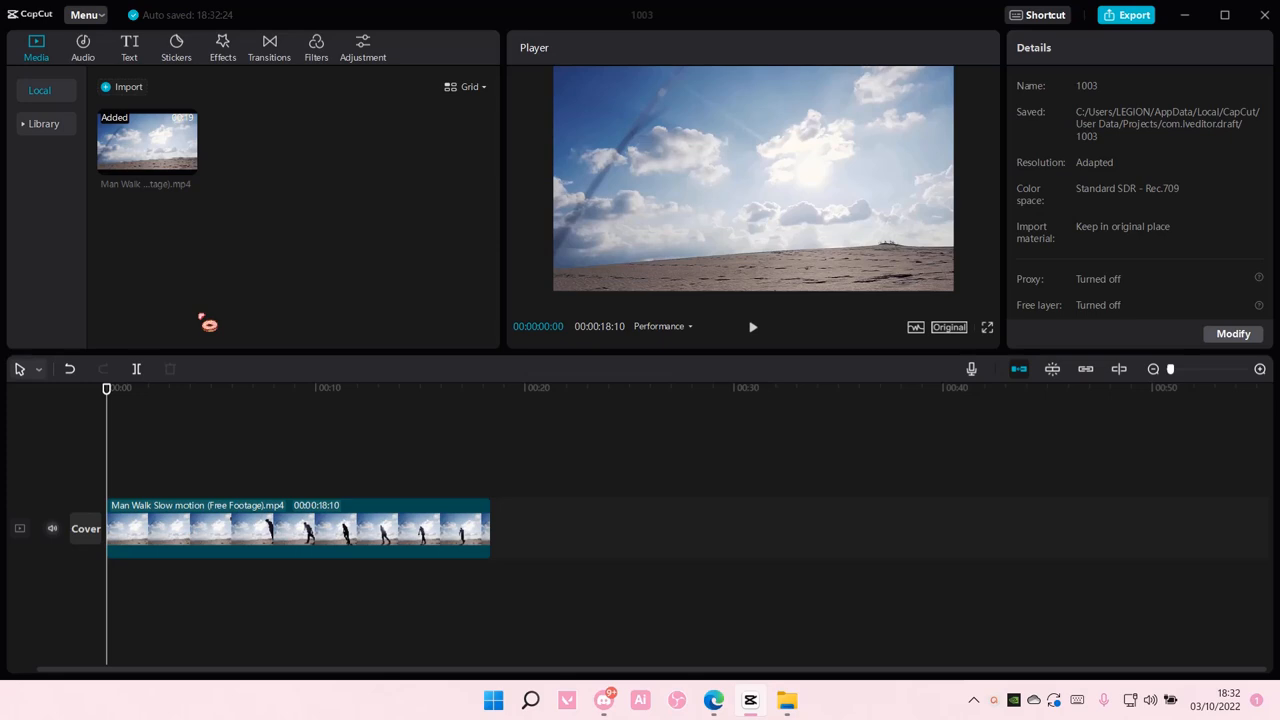
mouse_move(330, 440)
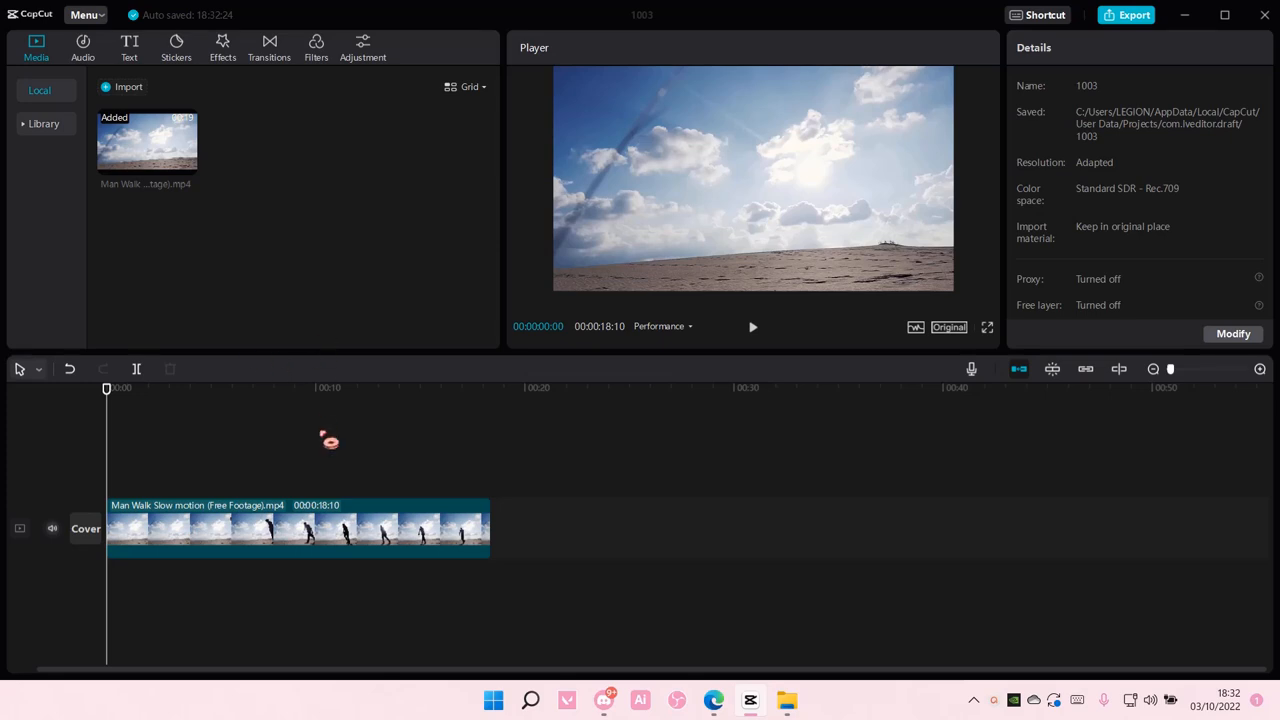
Step: Add a text title reading HELLO, enlarge it, and colour it blue
click(129, 47)
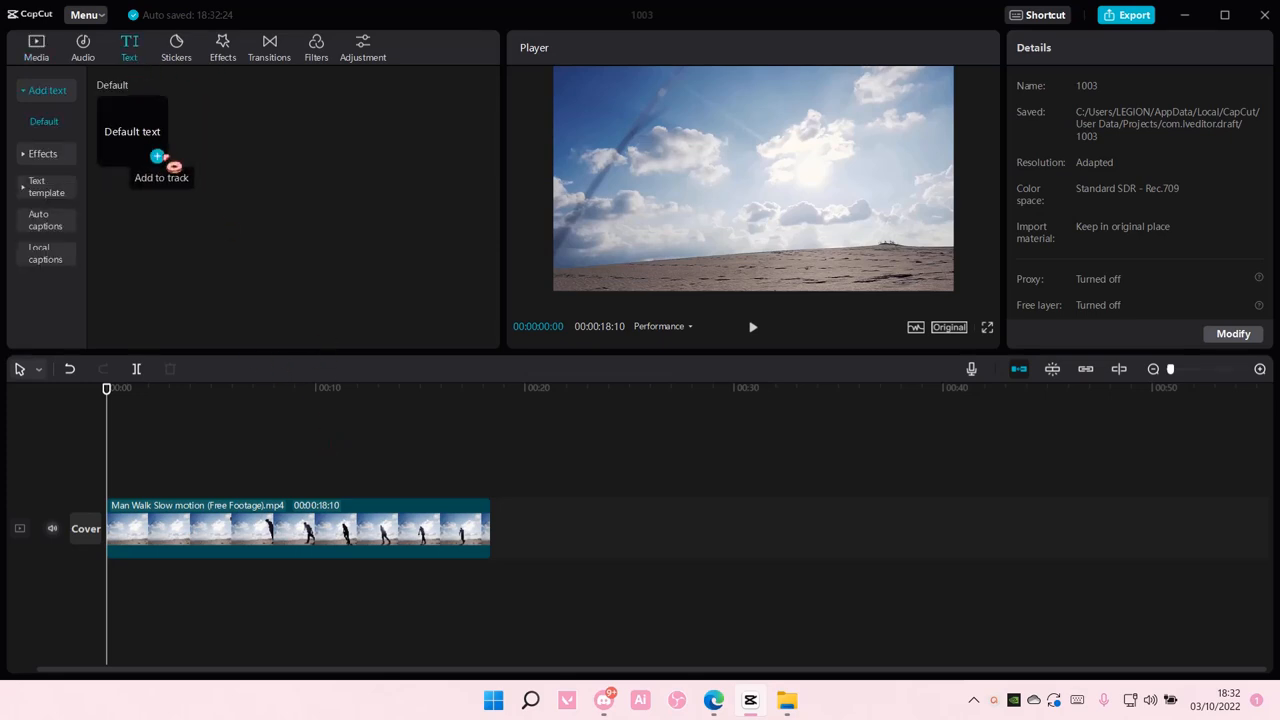
click(161, 177)
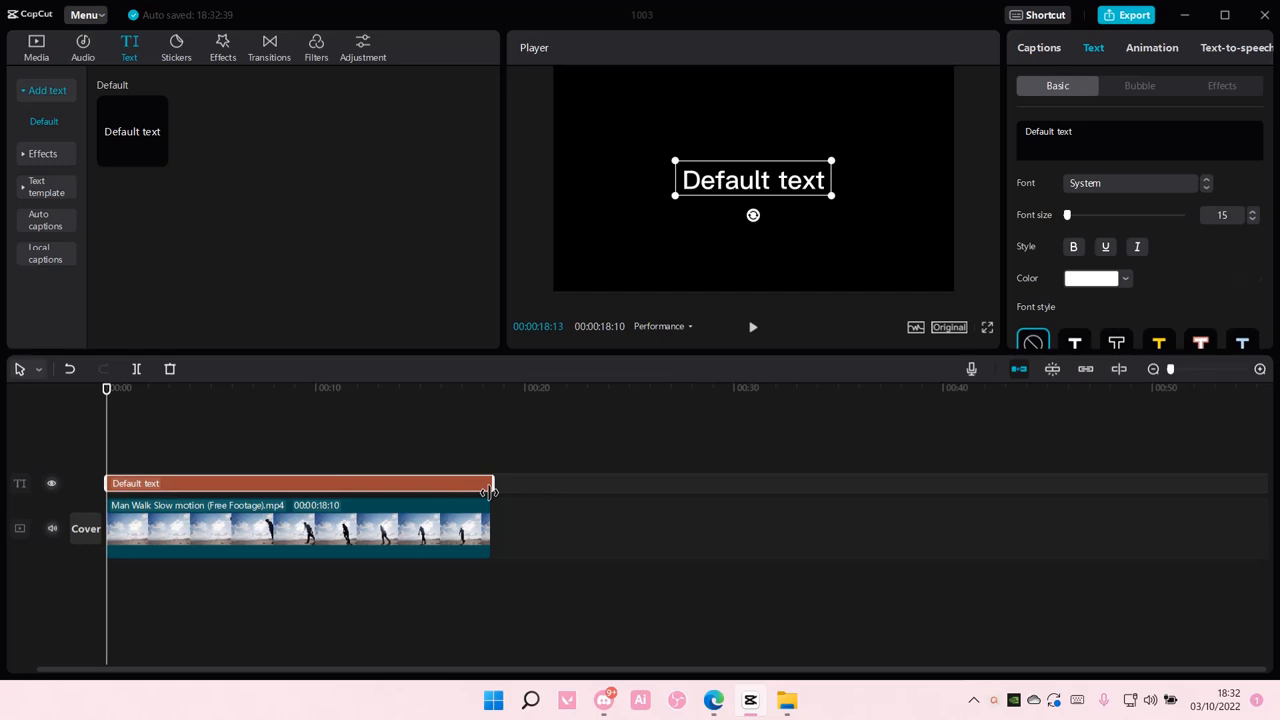
click(107, 388)
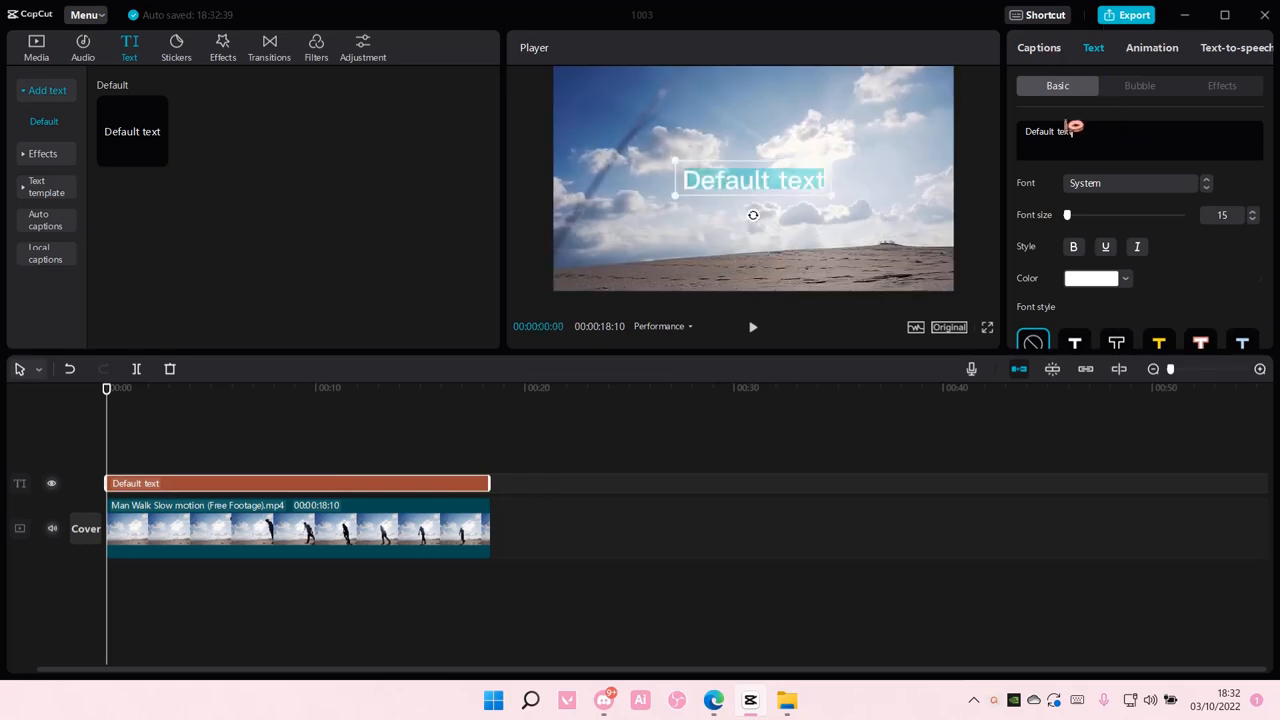
text(HELLO)
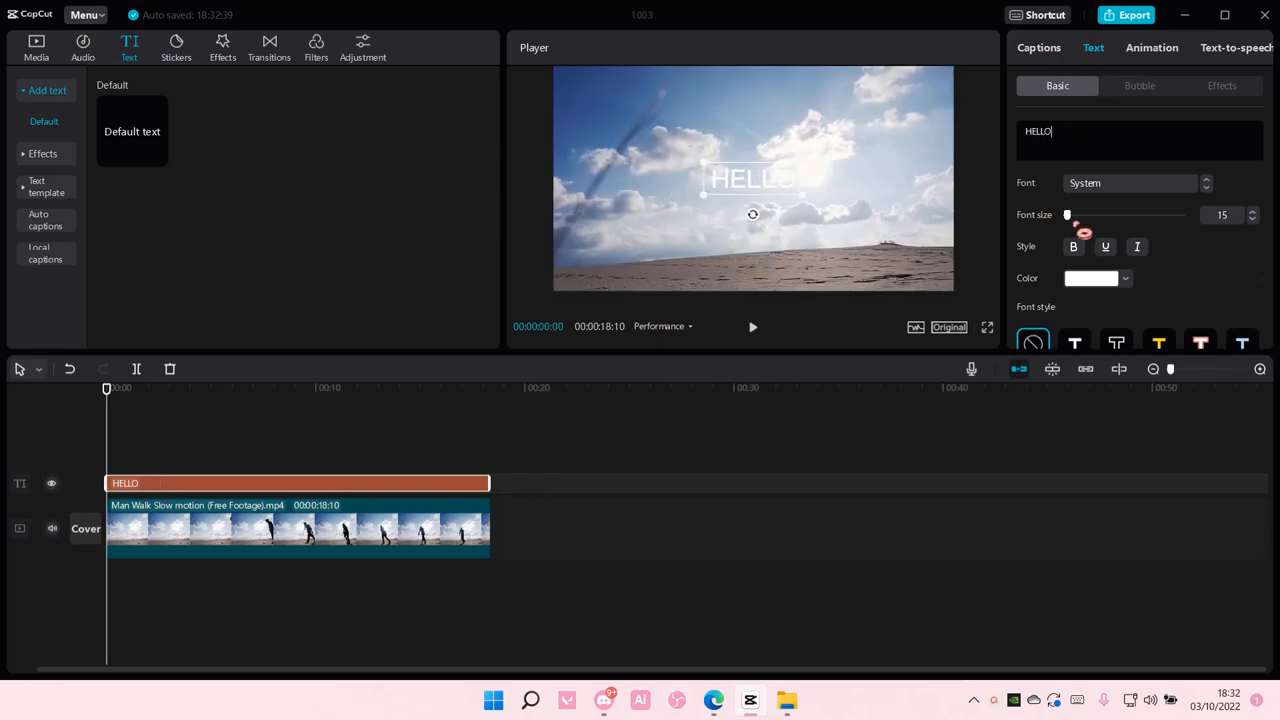
click(1130, 182)
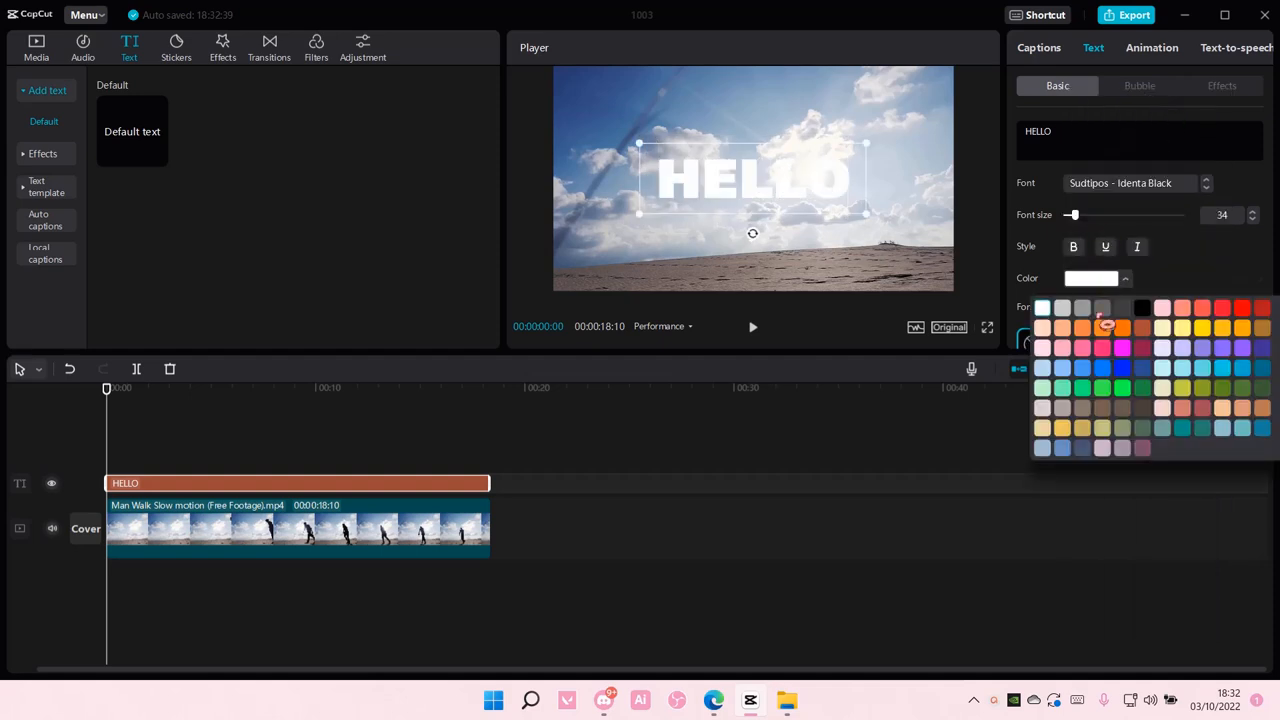
click(300, 528)
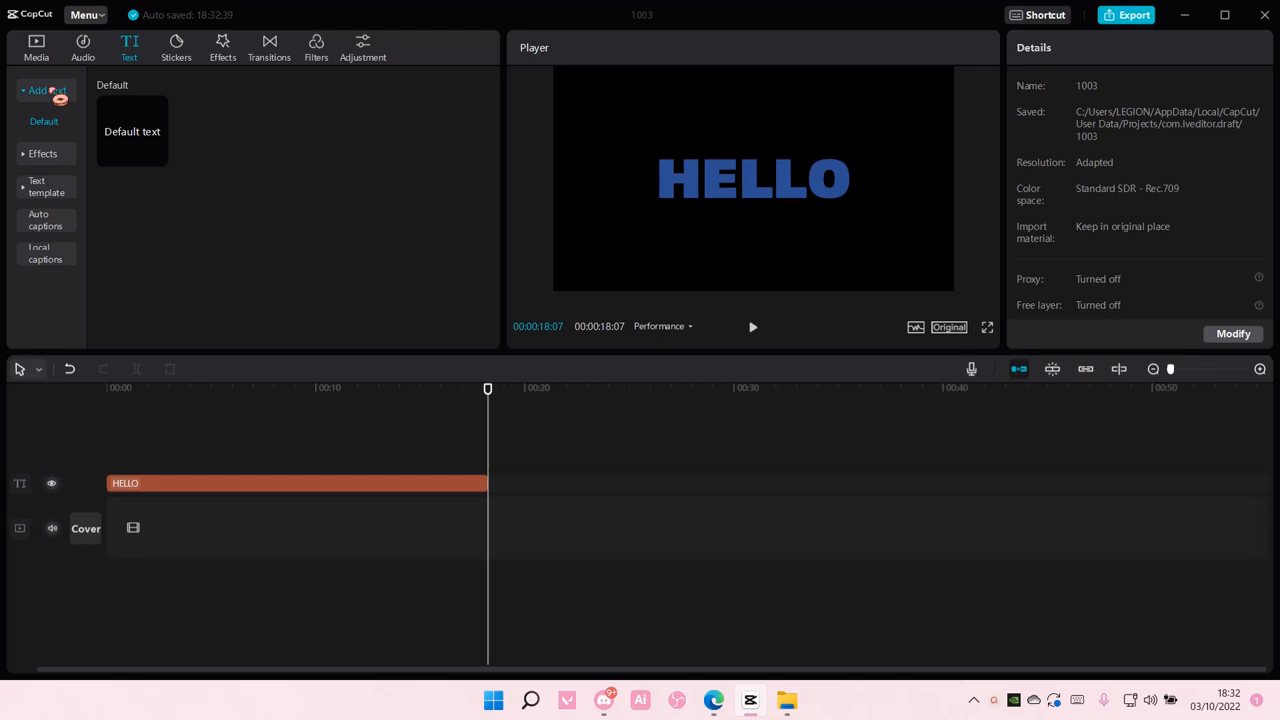
Step: Put the white B&W library clip under the HELLO title on the main track
click(36, 47)
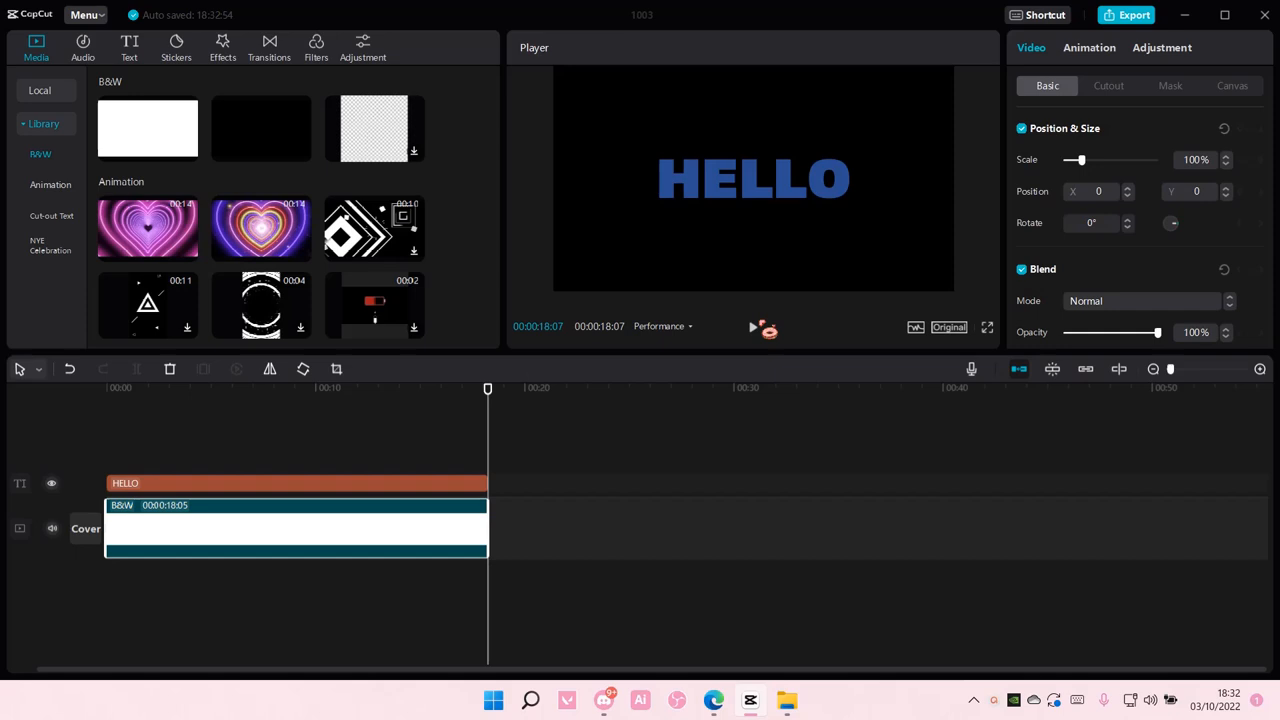
drag(487, 388, 451, 388)
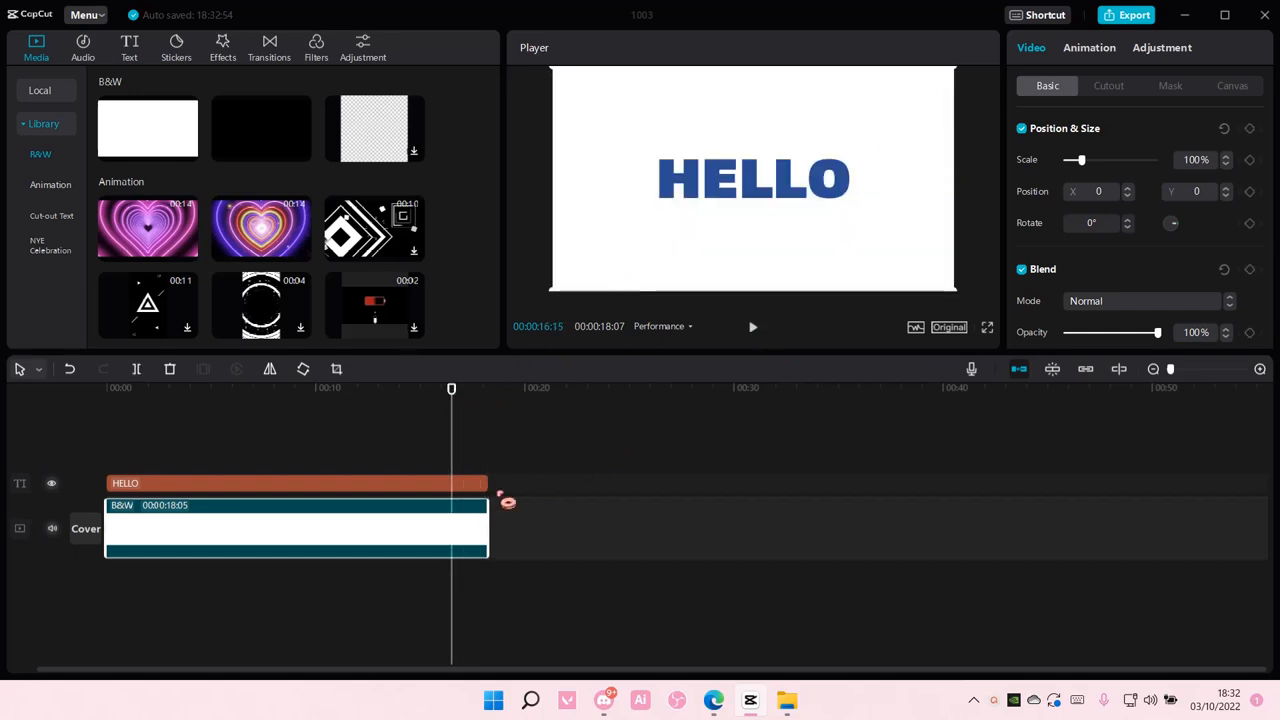
Step: Export the blue HELLO-on-white video with the default 1080P mp4 settings
click(1126, 15)
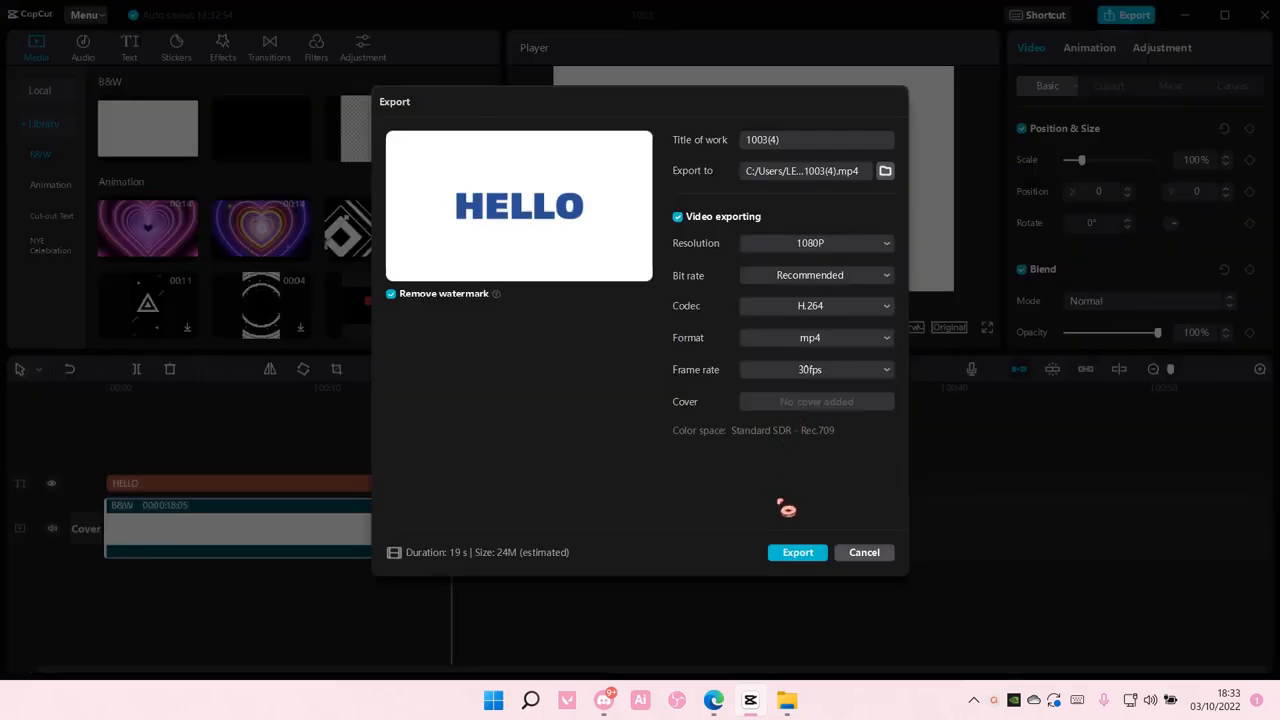
click(797, 552)
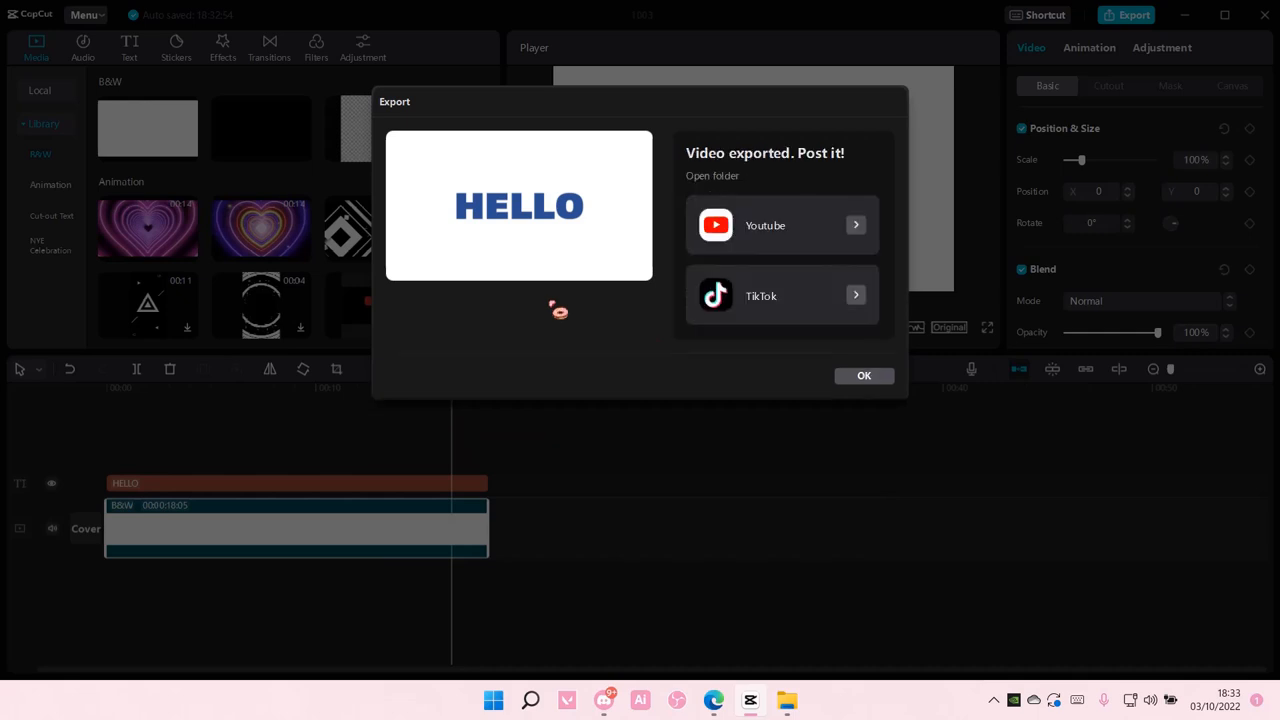
click(863, 375)
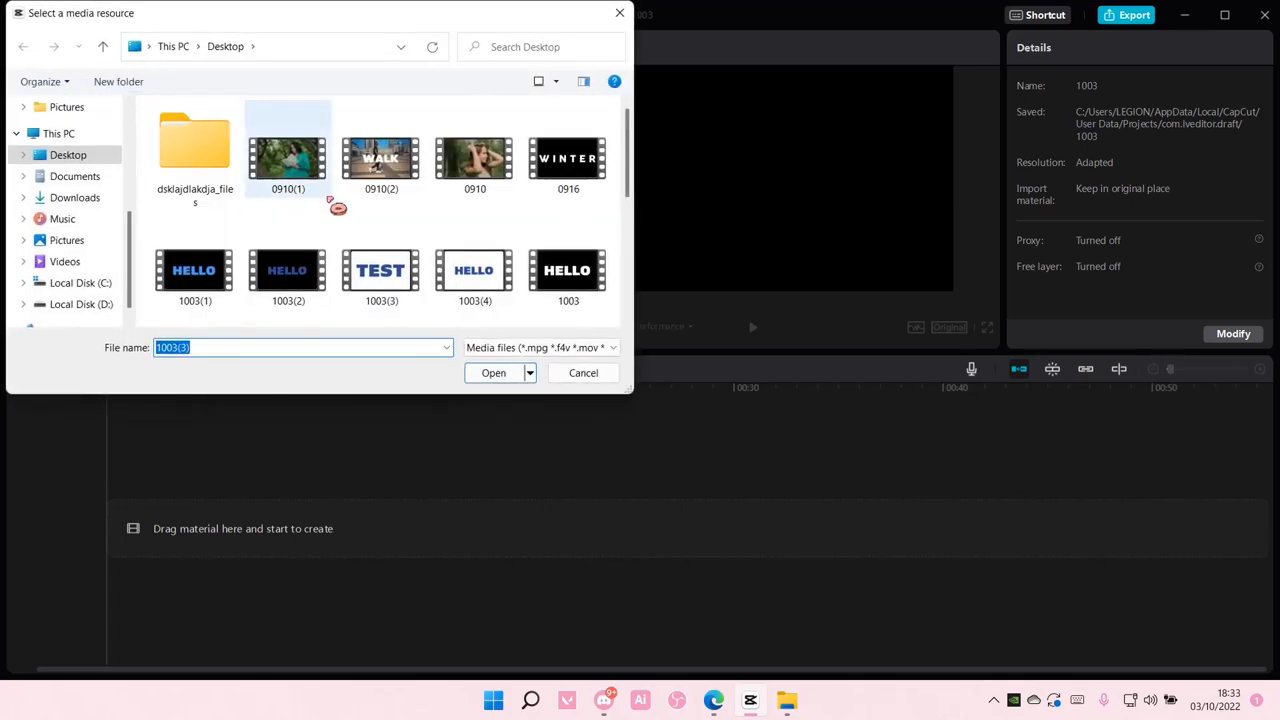
Step: Import the exported HELLO video over the beach footage and set its blend mode to Darken
click(493, 372)
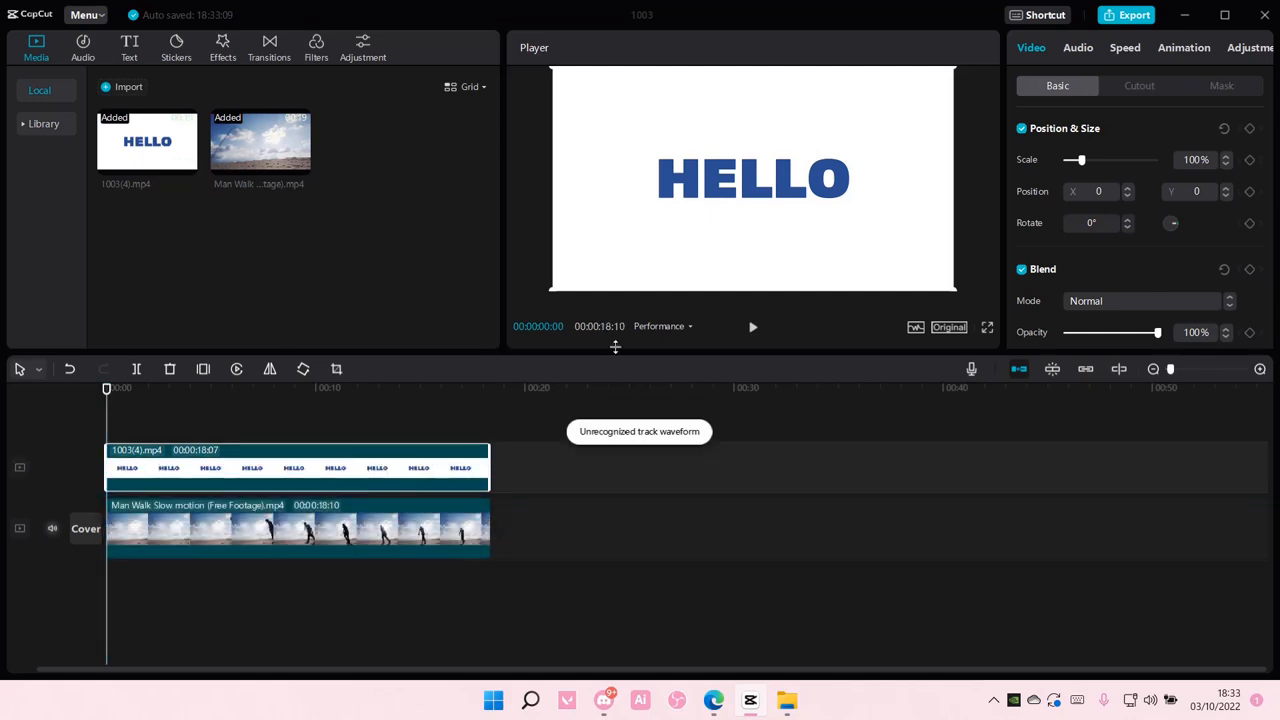
click(1145, 300)
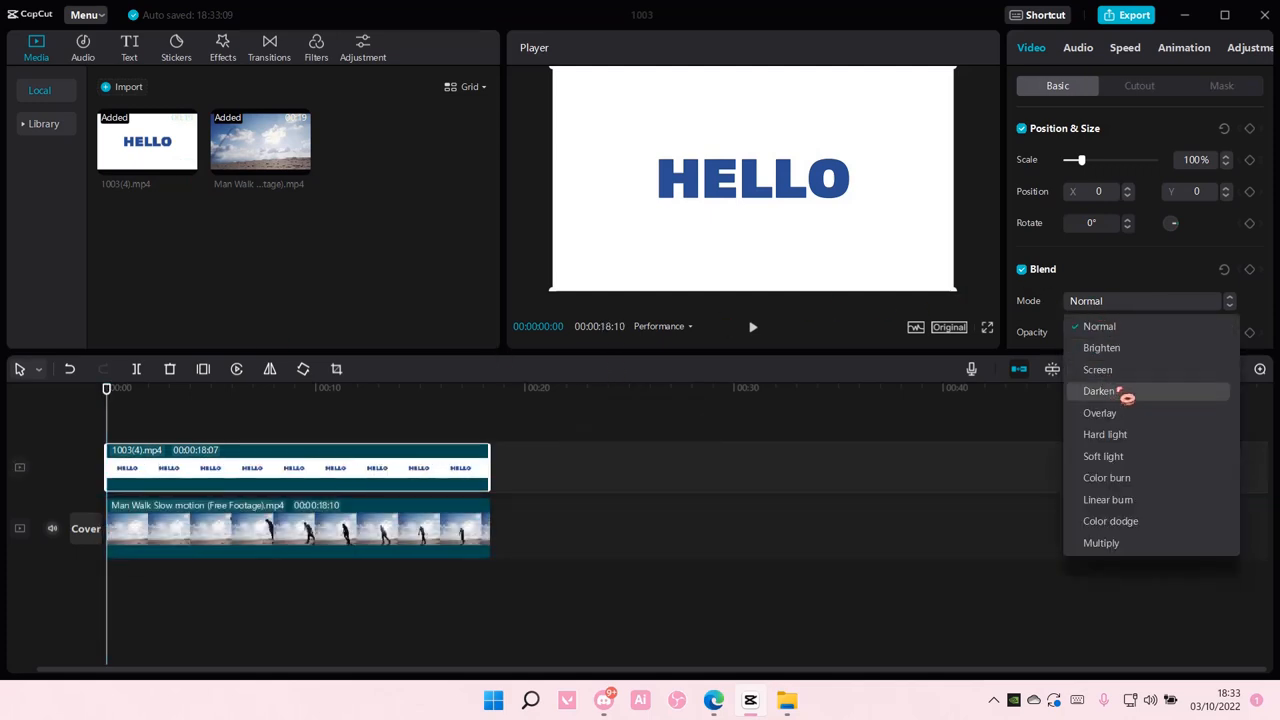
click(1098, 391)
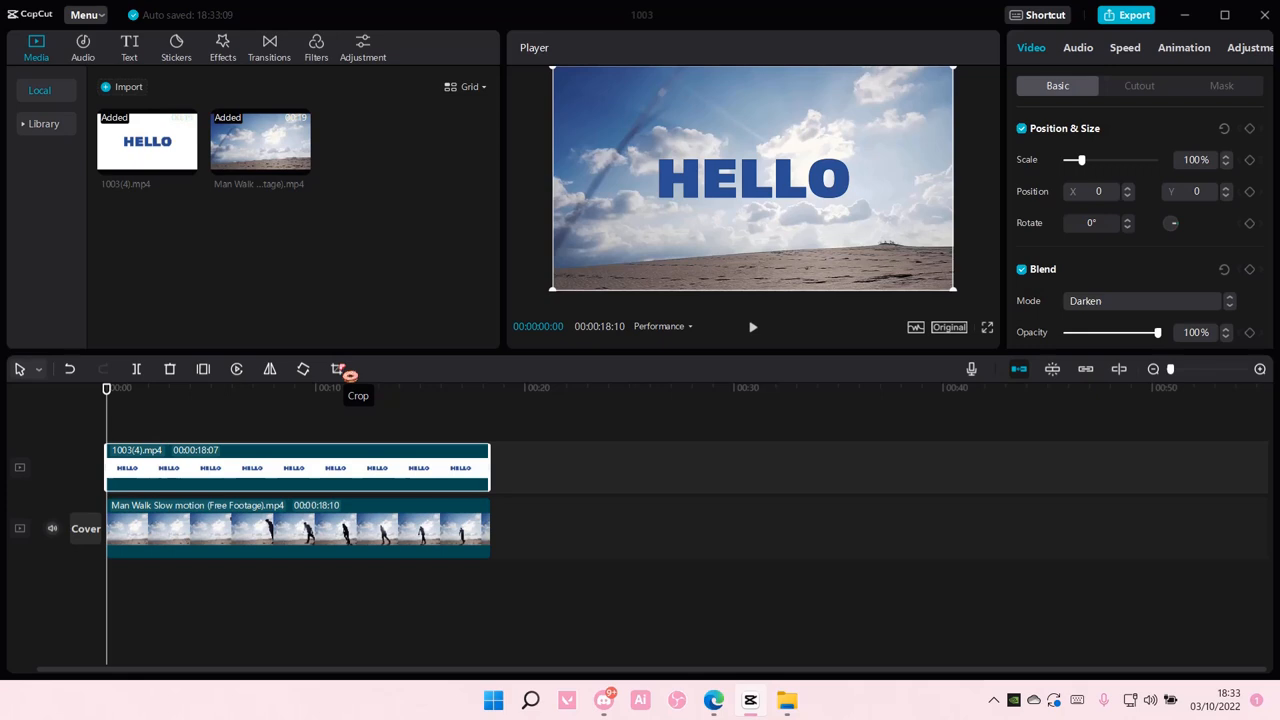
Step: Crop the HELLO clip tightly around the word and scale it to 53%
click(338, 369)
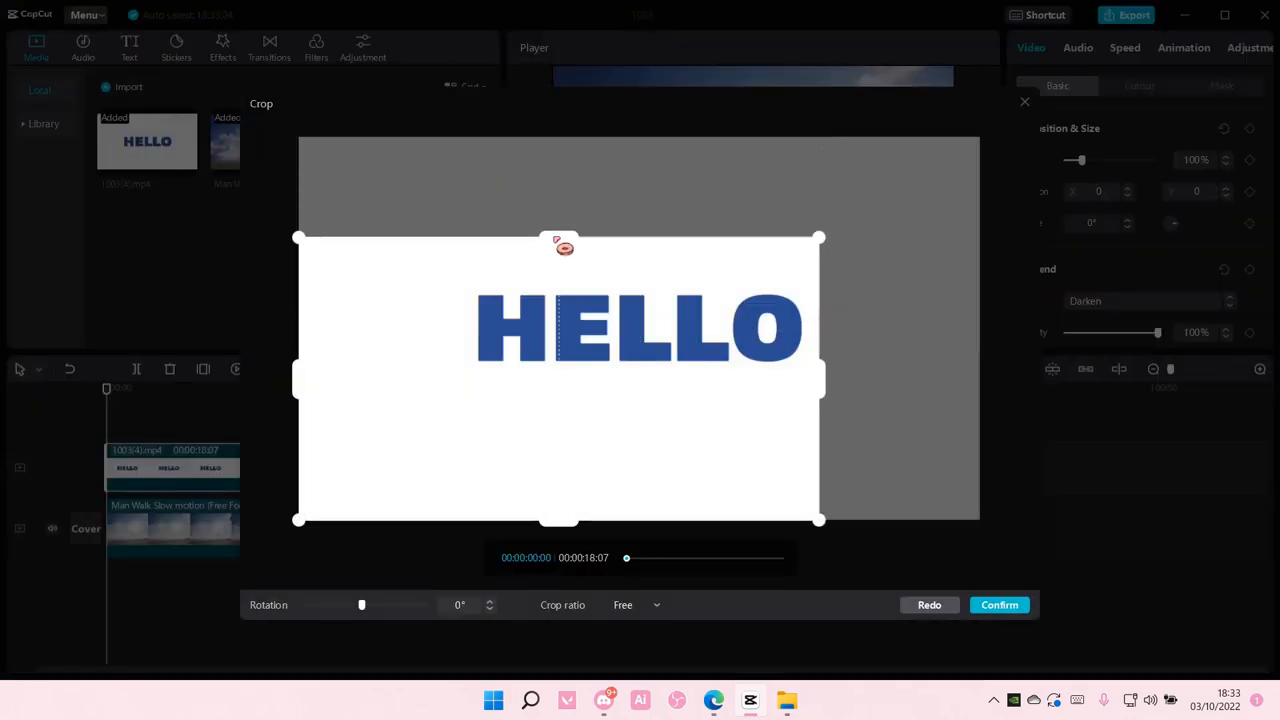
drag(558, 238, 558, 275)
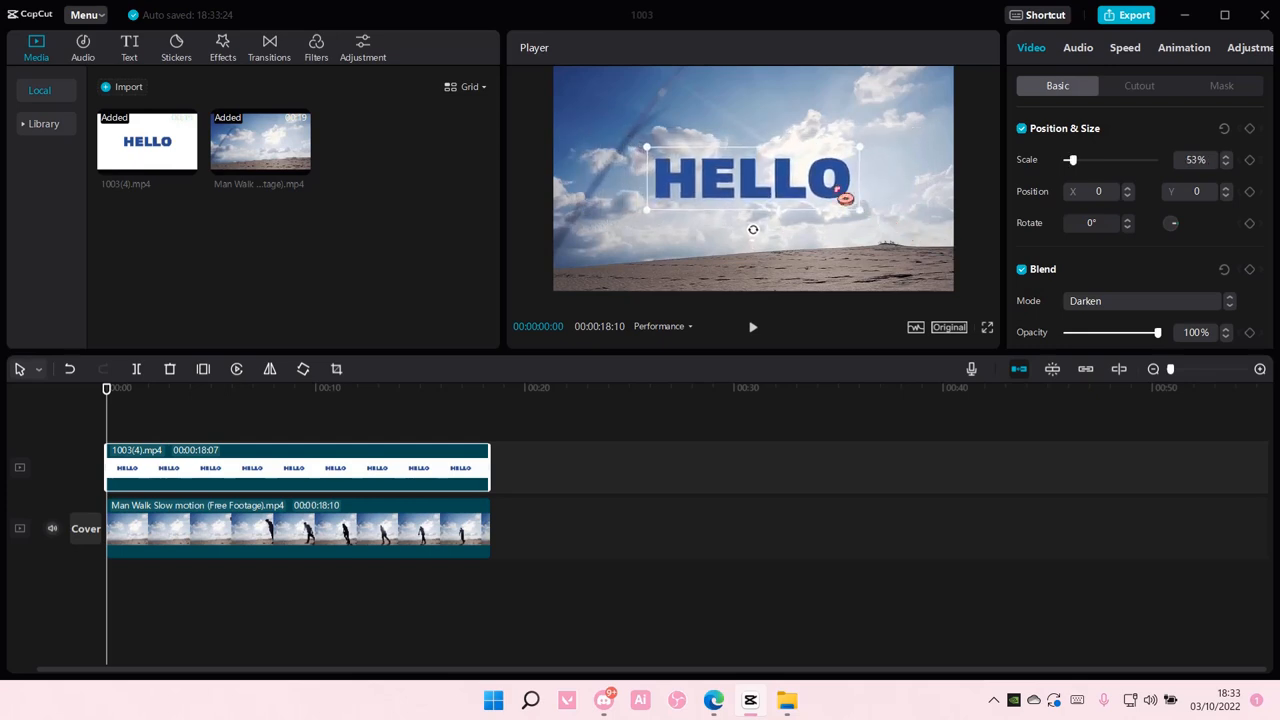
Step: Move HELLO right above the horizon and lower its opacity to about a third
drag(753, 178, 840, 205)
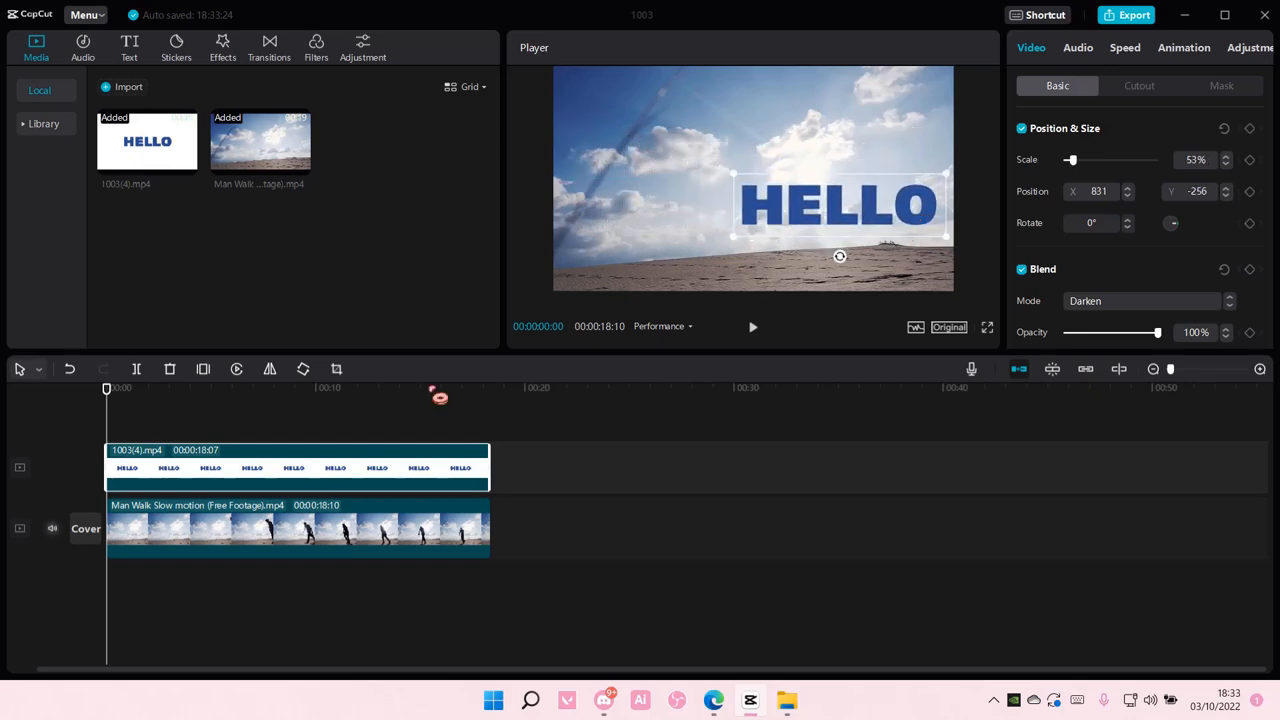
drag(1157, 332, 1128, 332)
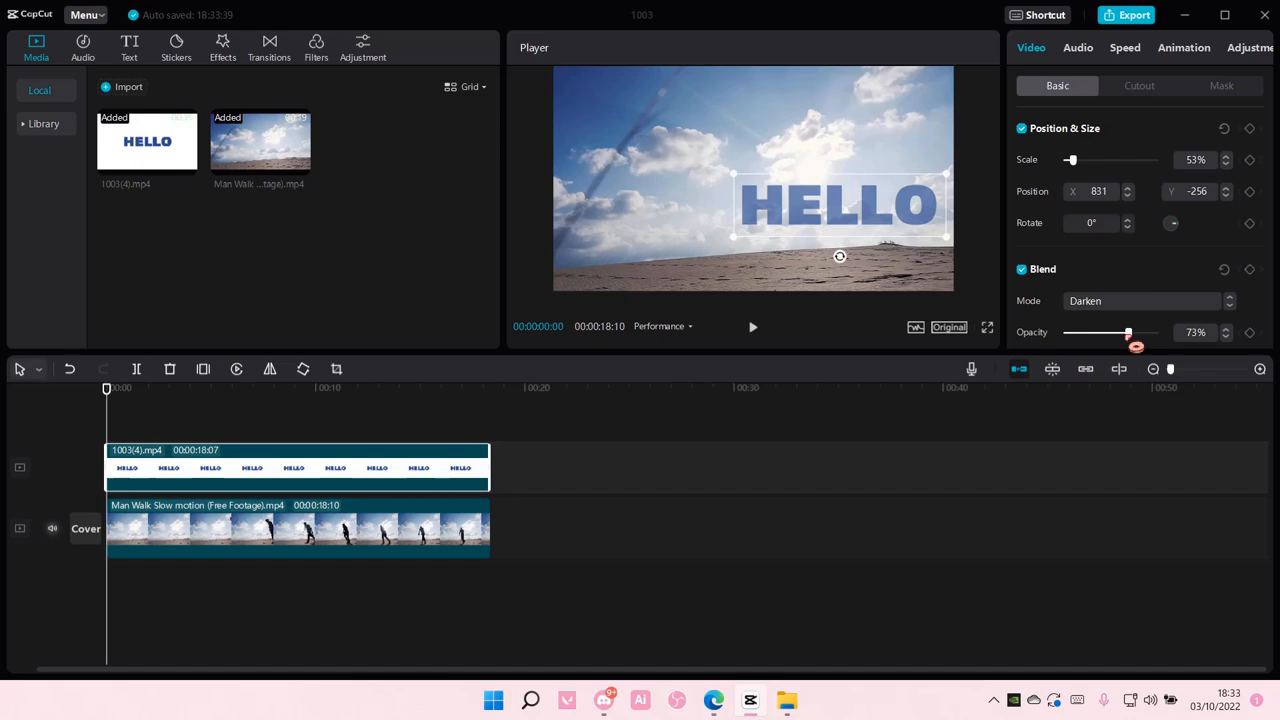
drag(1128, 332, 1094, 332)
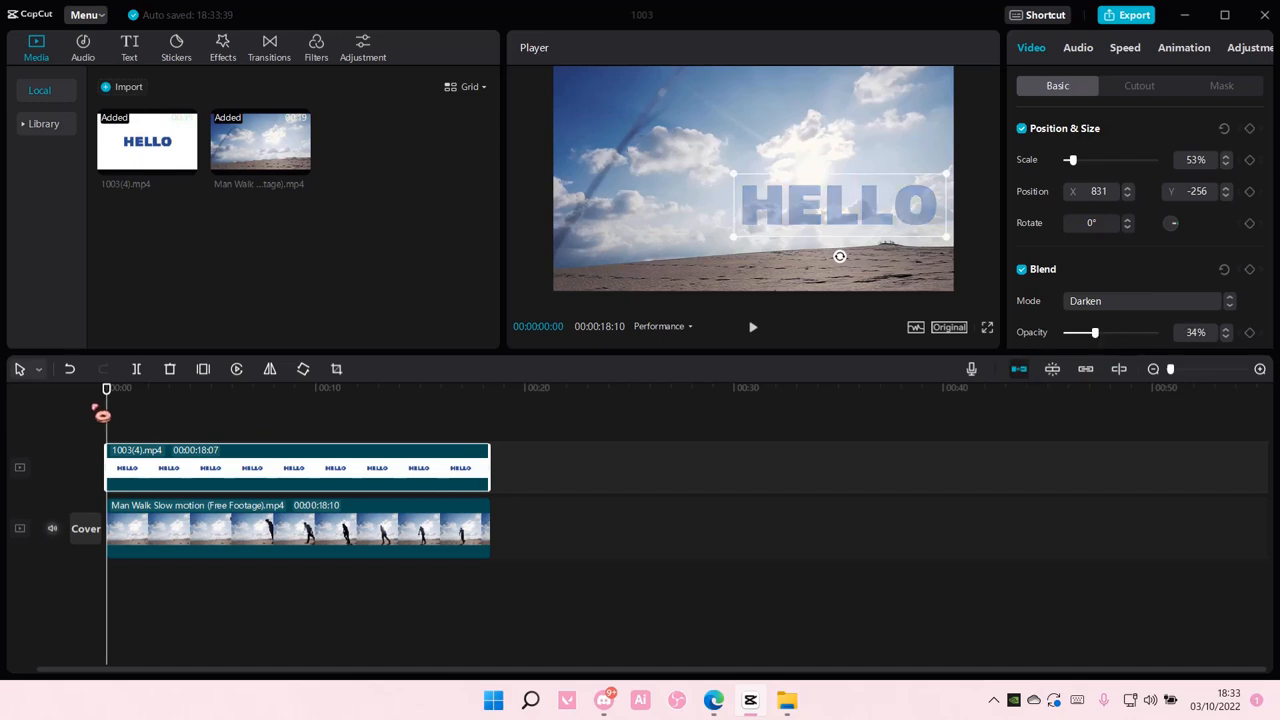
Step: Start the HELLO clip about five seconds in and trim it to end with the footage
drag(107, 388, 221, 388)
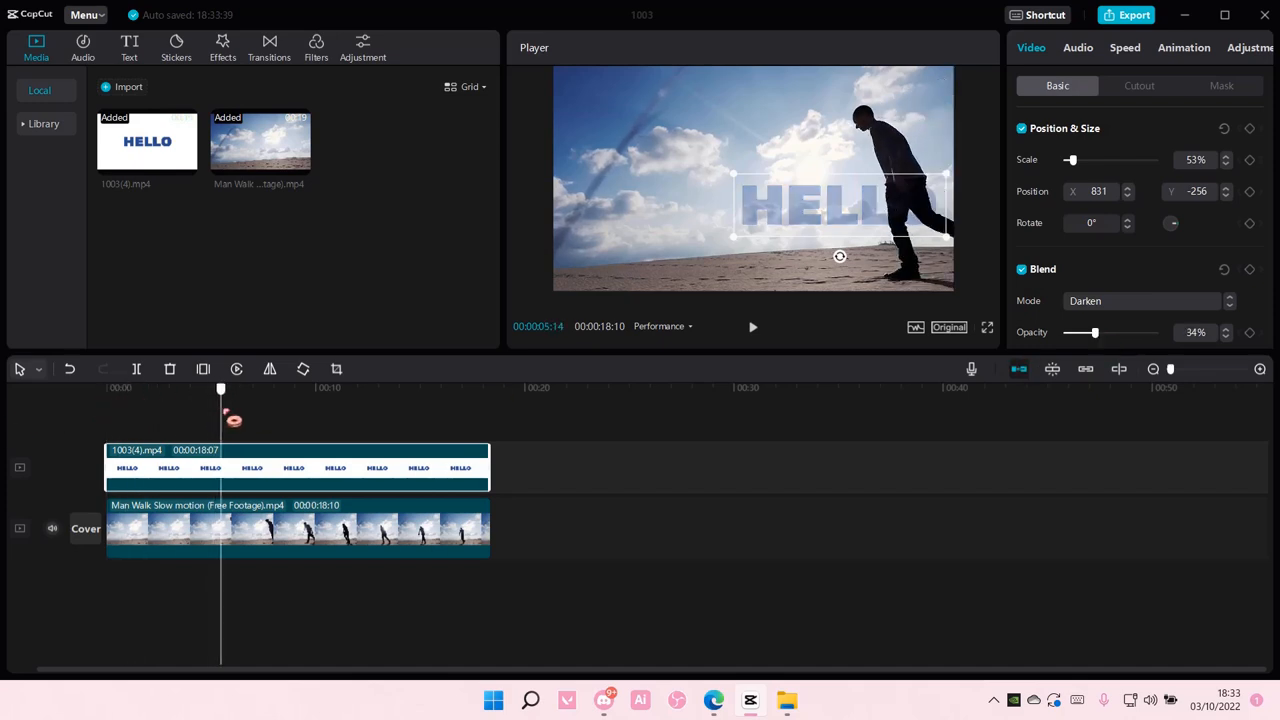
click(326, 388)
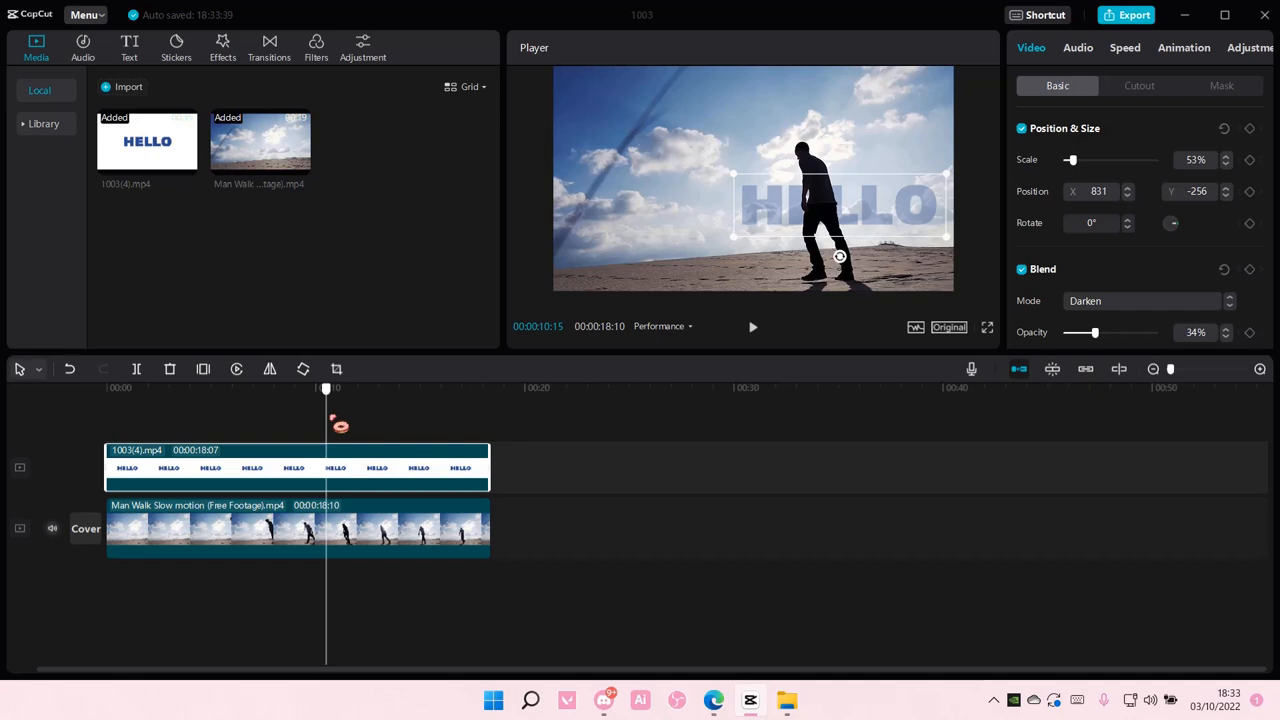
drag(325, 388, 431, 388)
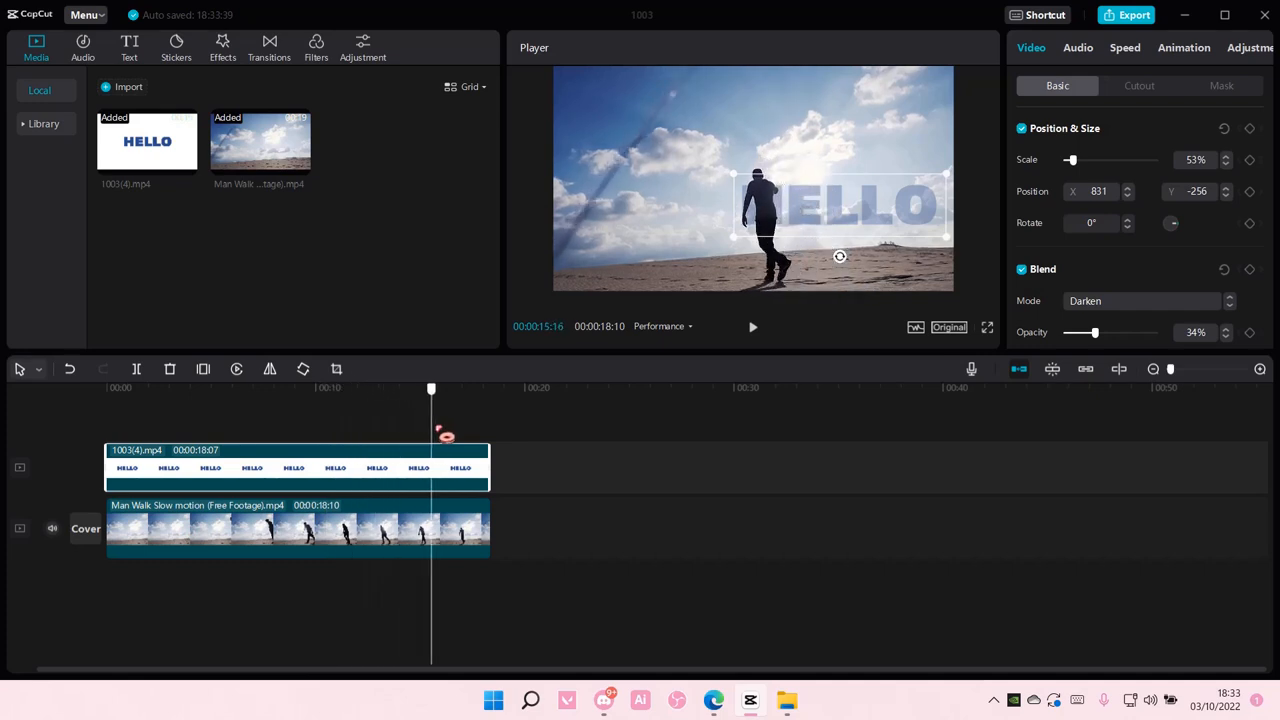
drag(431, 388, 472, 388)
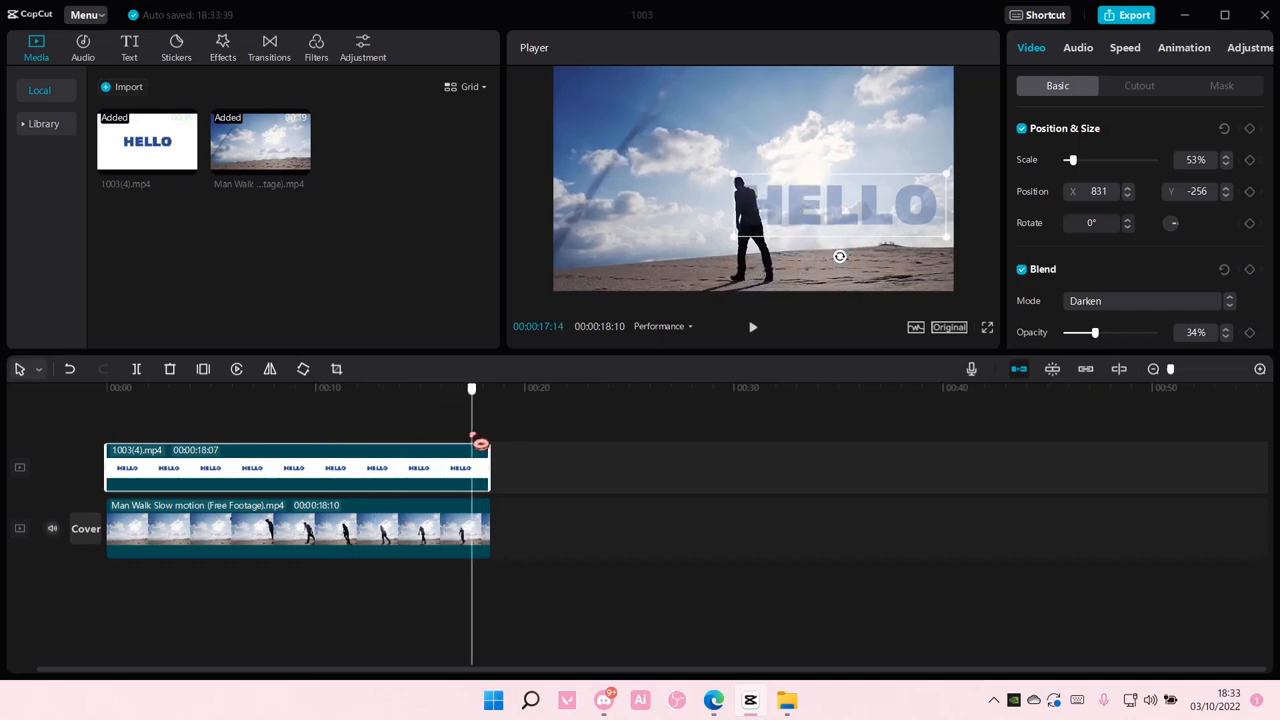
drag(472, 388, 463, 388)
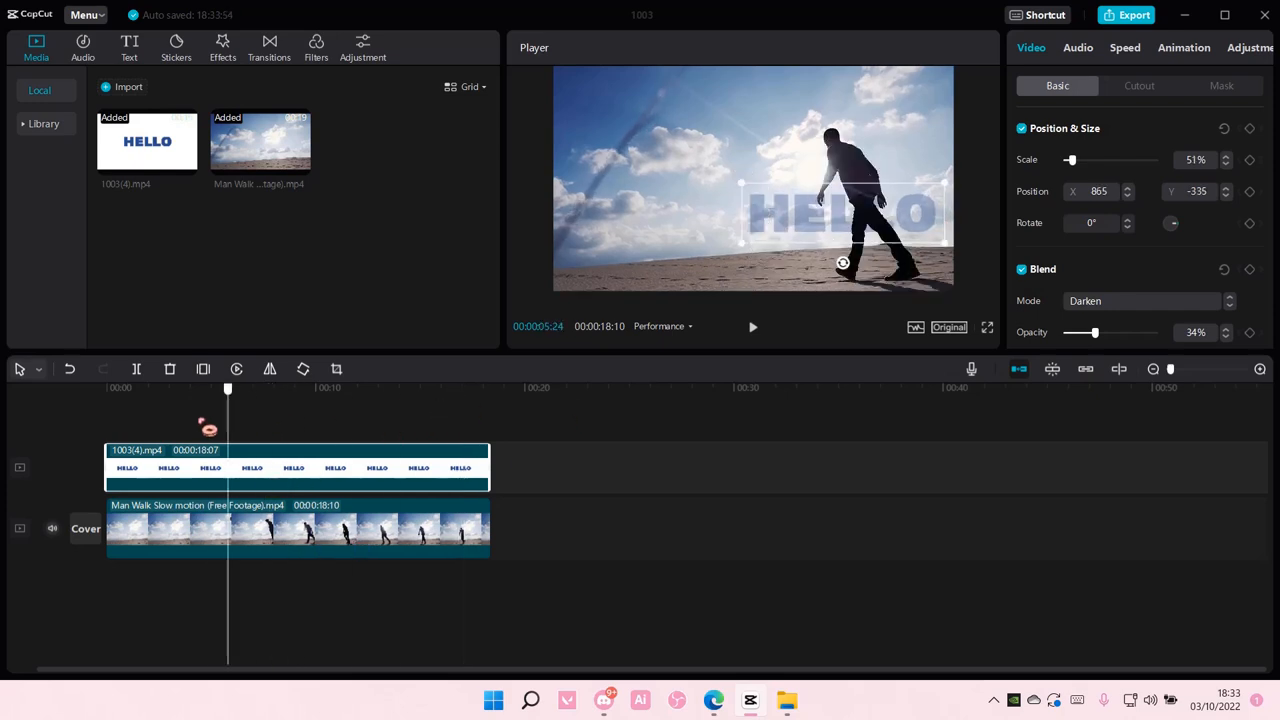
drag(227, 388, 203, 388)
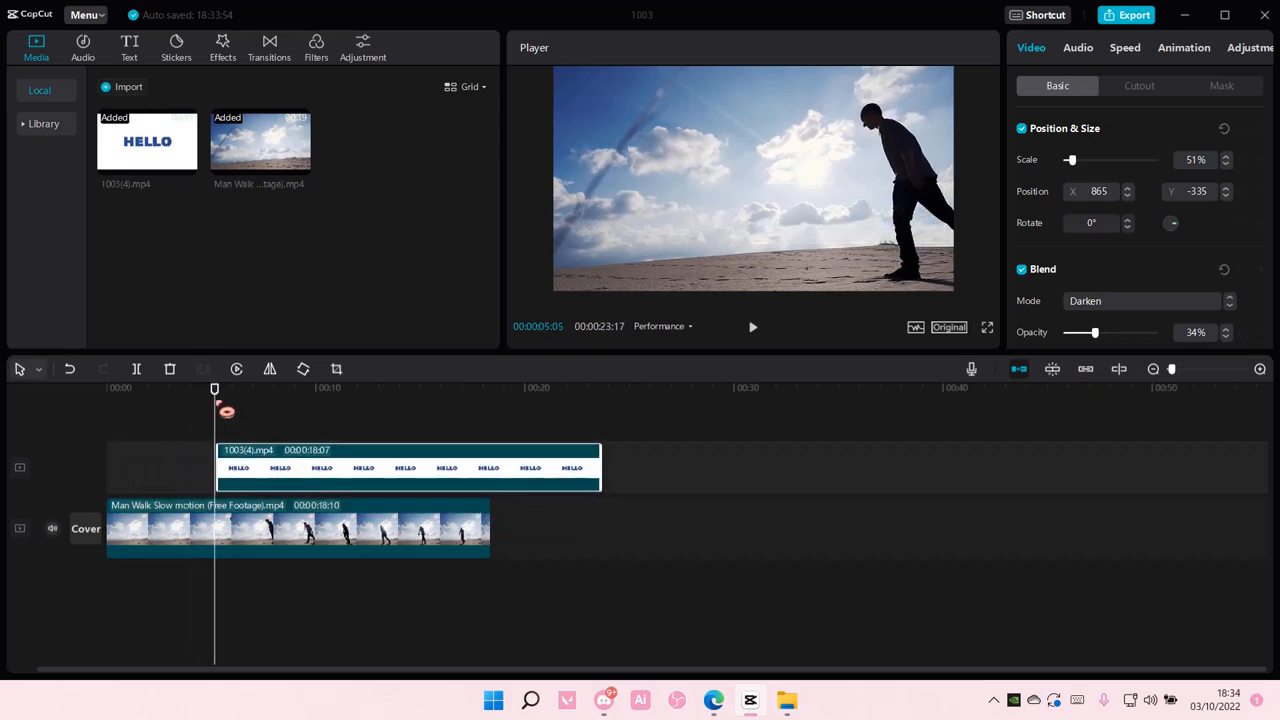
drag(214, 388, 292, 388)
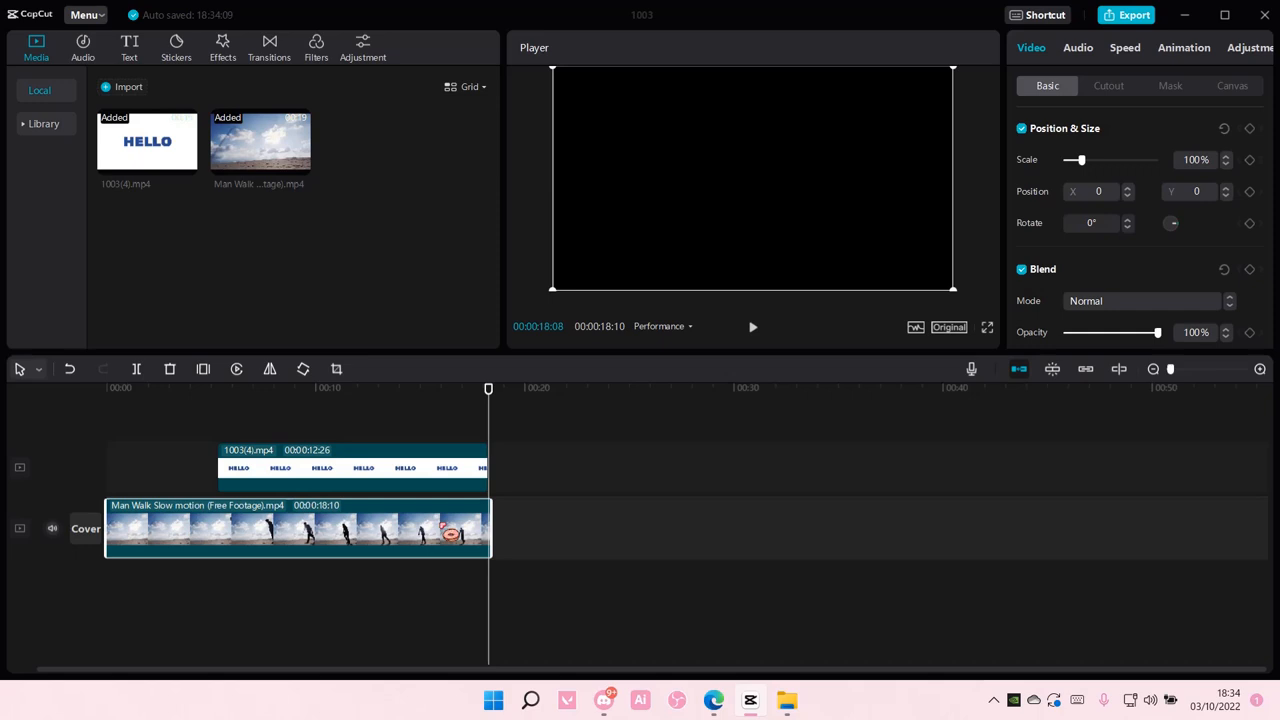
Step: Paste a copy of the beach footage onto a new top track and select the HELLO clip
drag(488, 388, 473, 388)
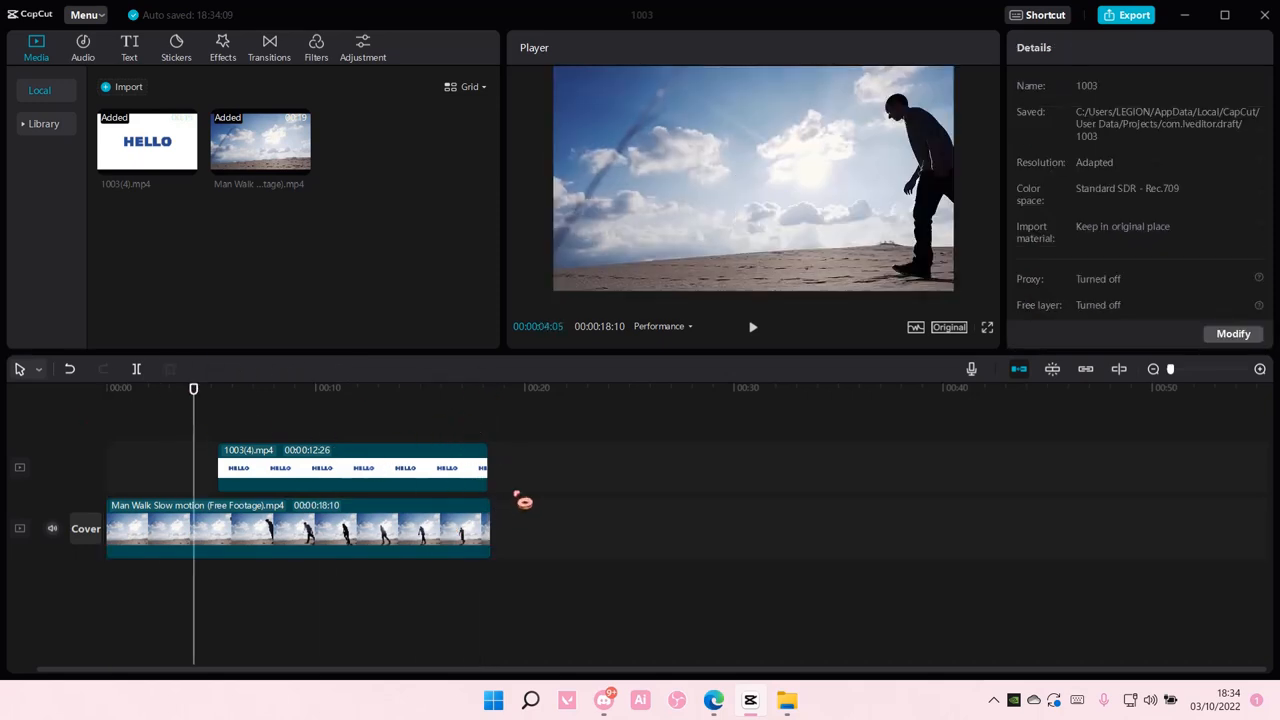
right_click(523, 501)
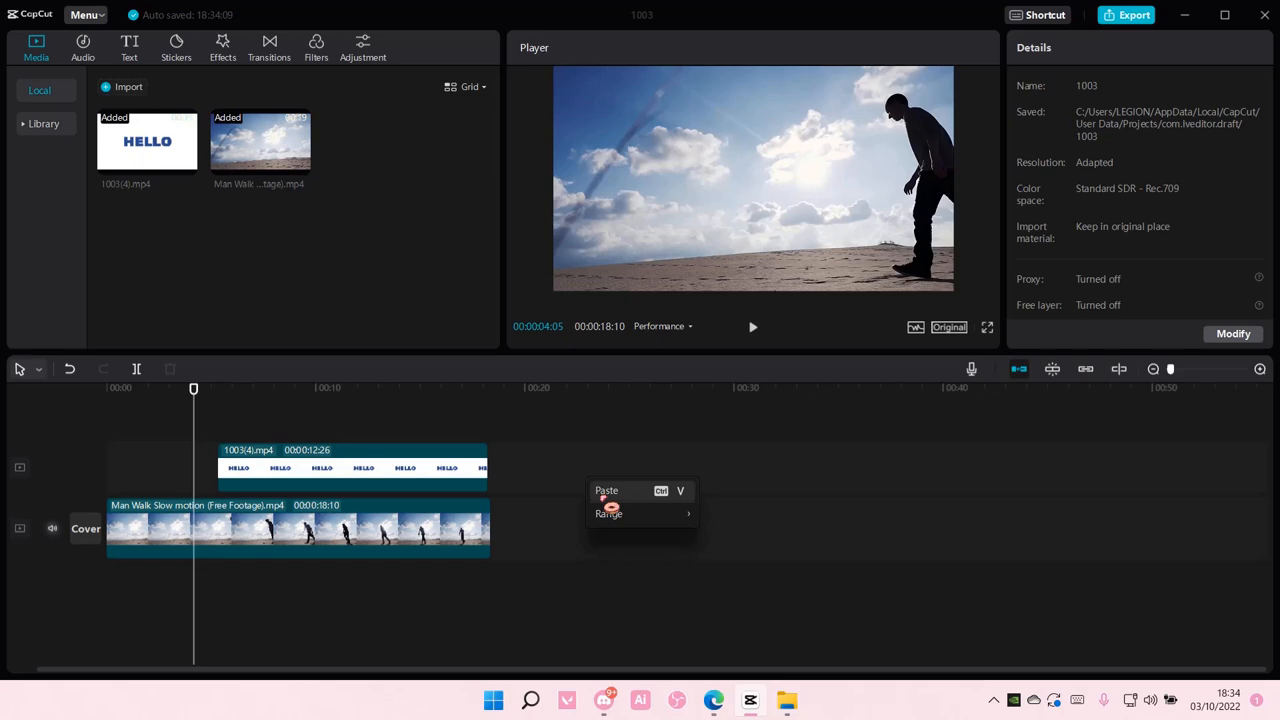
click(606, 490)
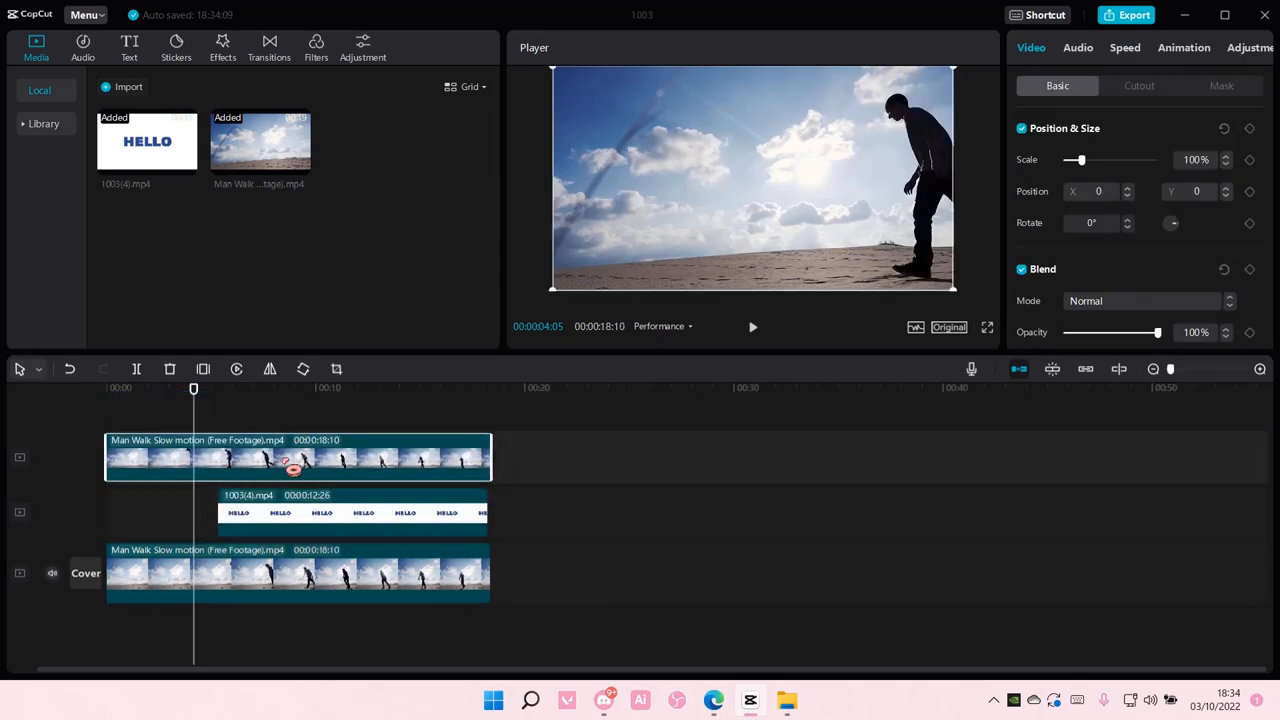
click(297, 573)
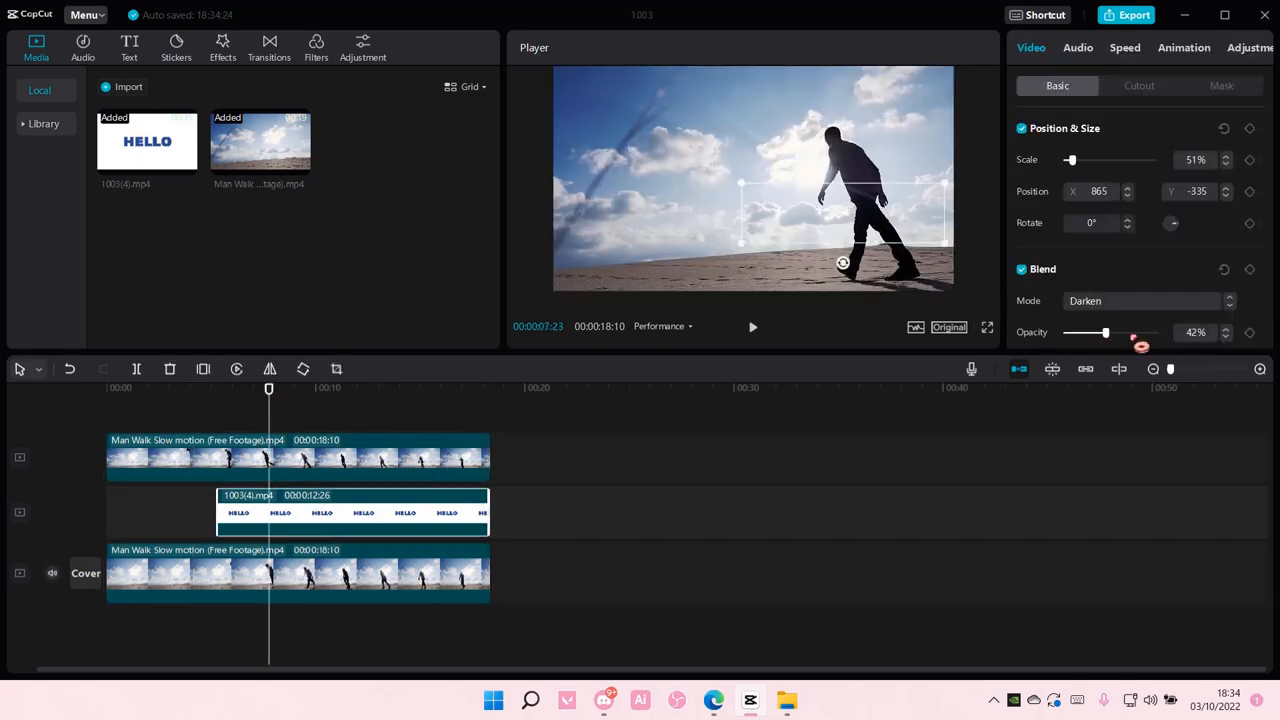
Step: Apply Auto cutout to the top beach copy so the man walks in front of HELLO
click(297, 457)
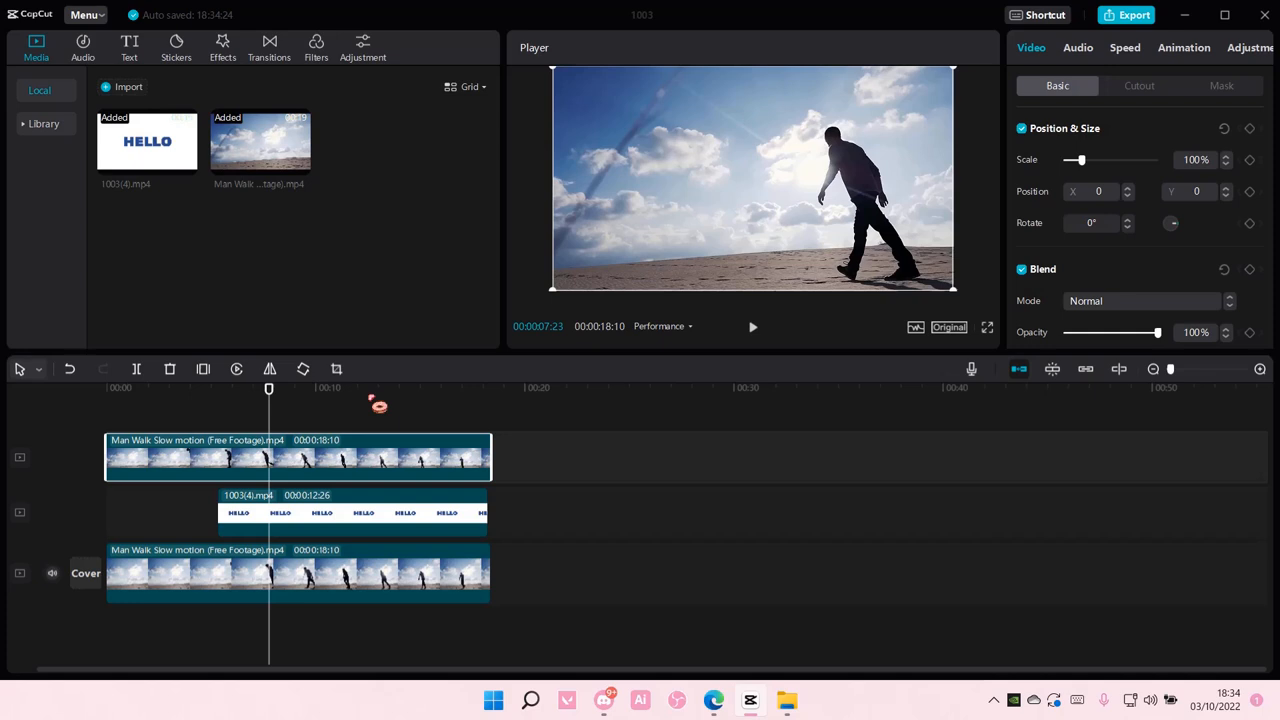
click(1139, 85)
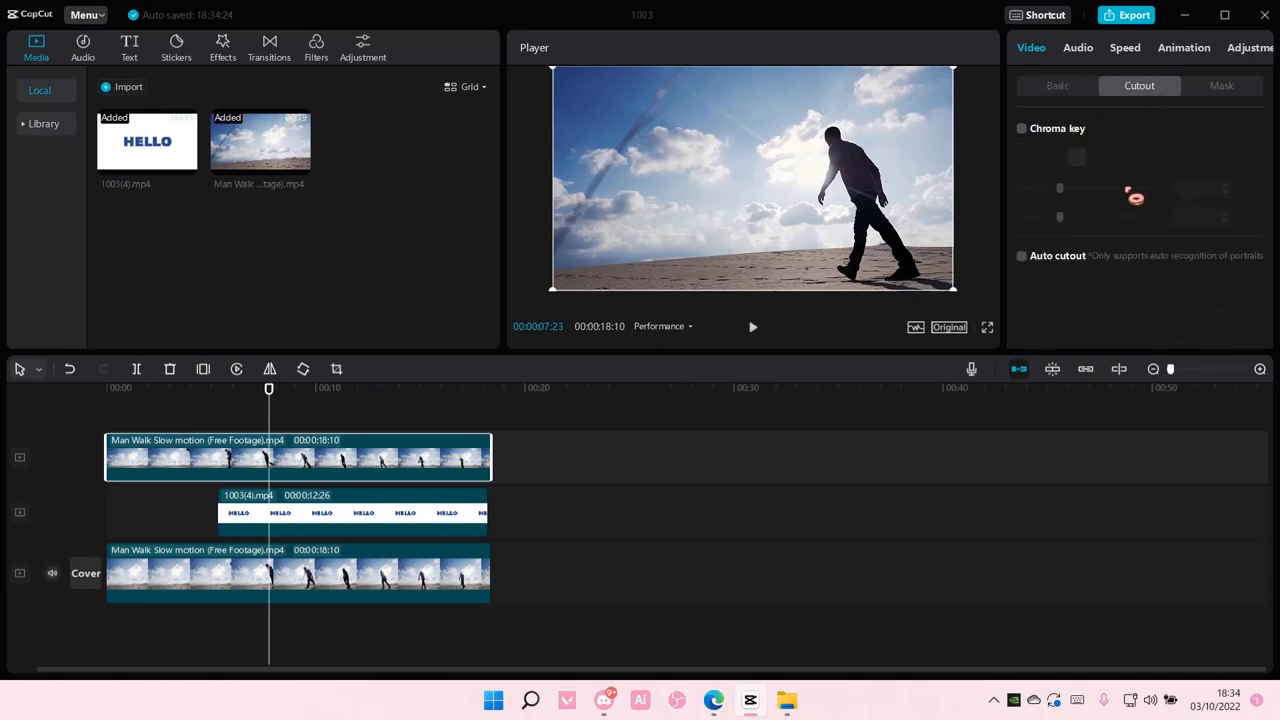
click(1021, 255)
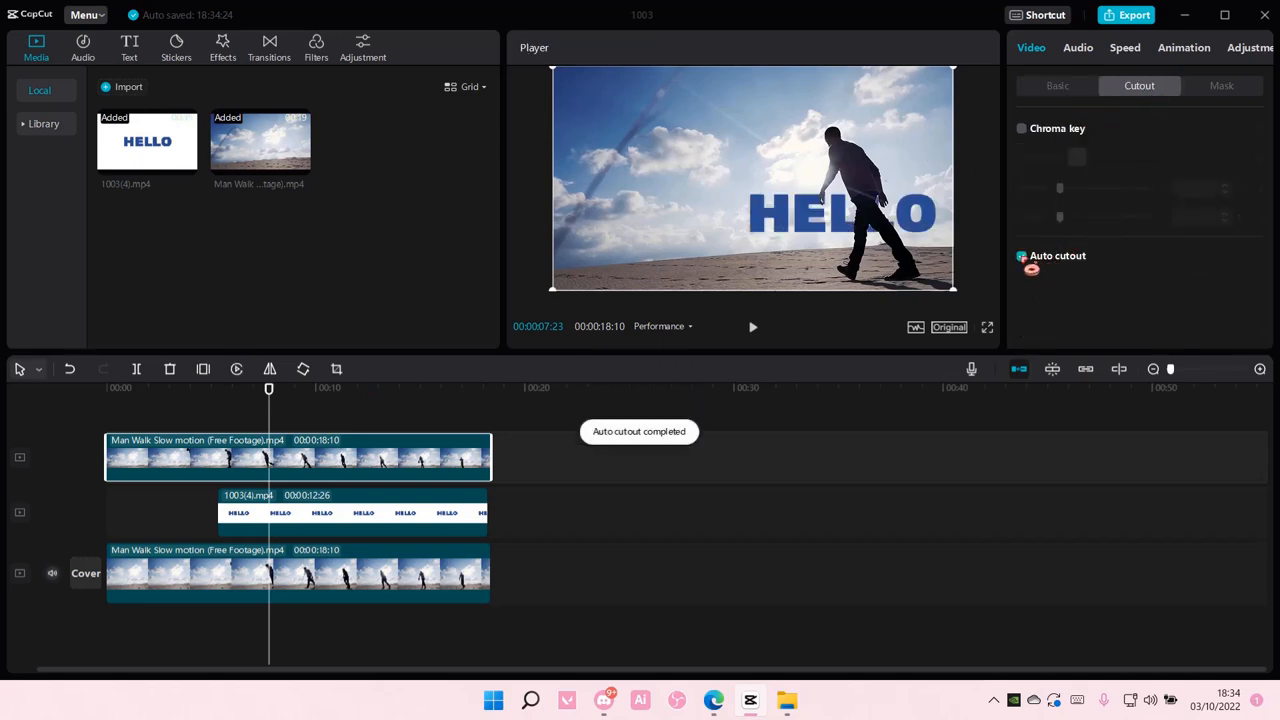
click(1021, 256)
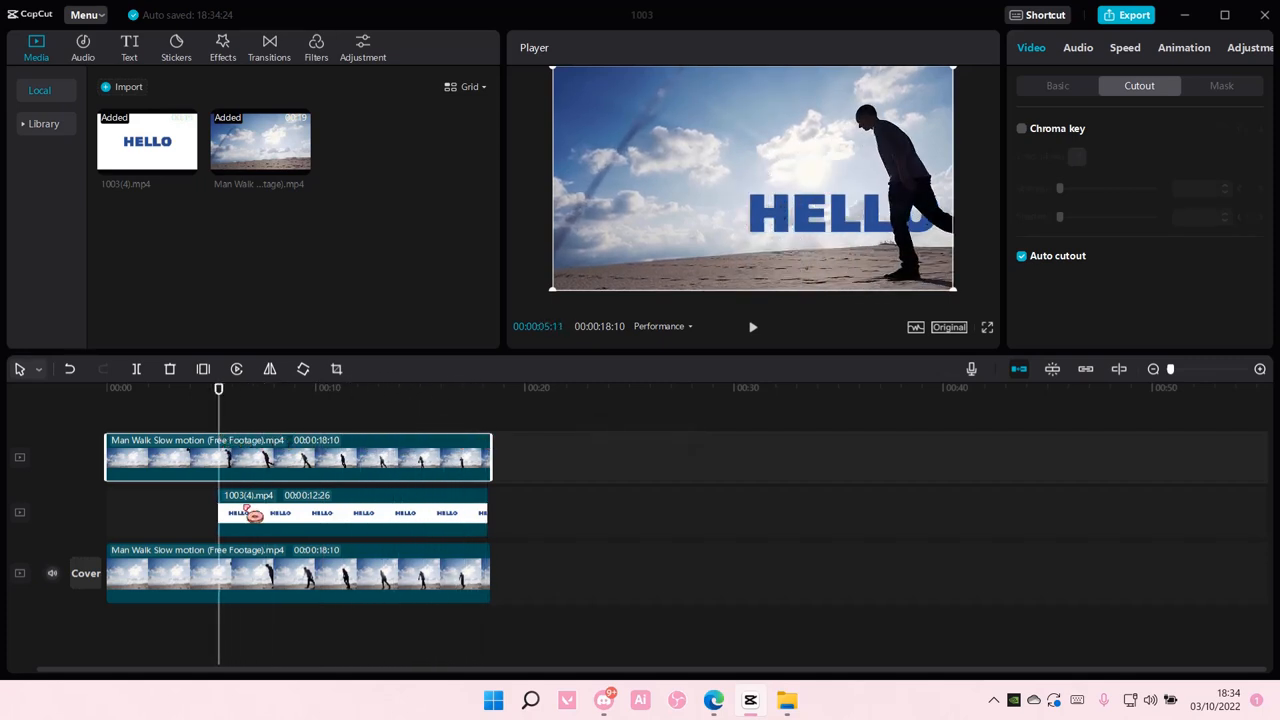
click(1021, 255)
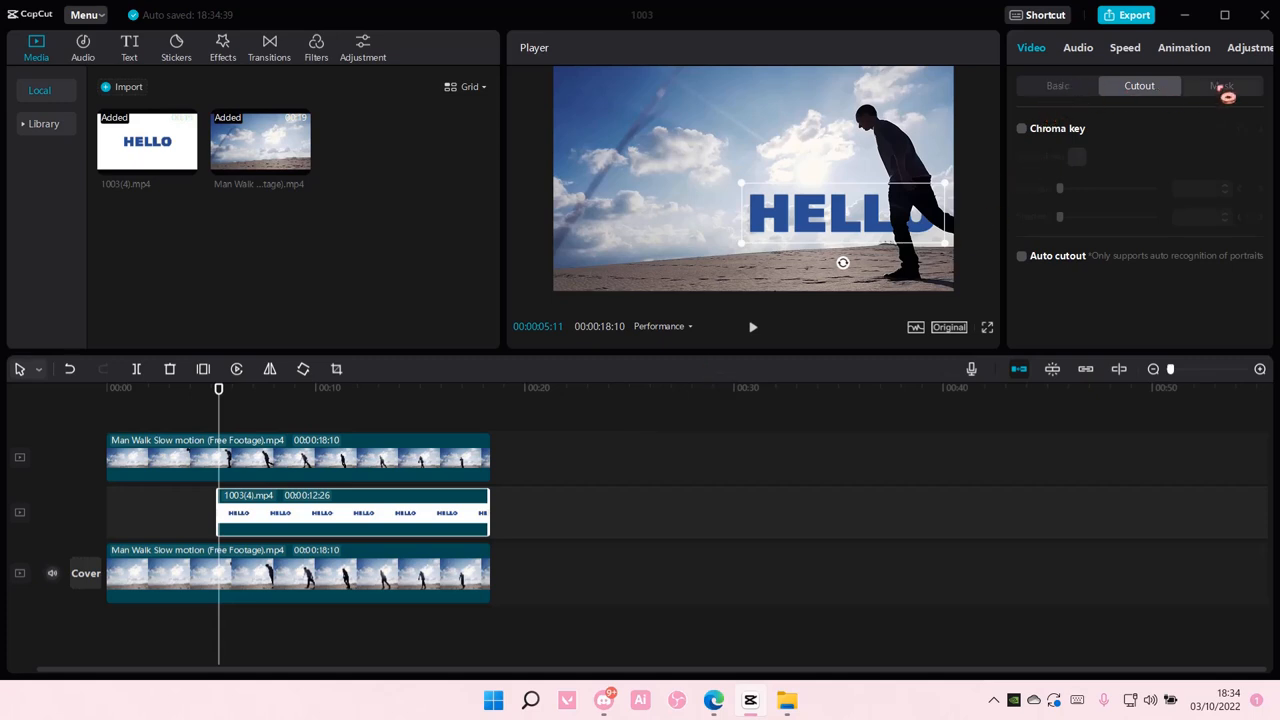
Step: Add a vertical Split mask to HELLO, shifted right of the man to hide the word
click(1221, 85)
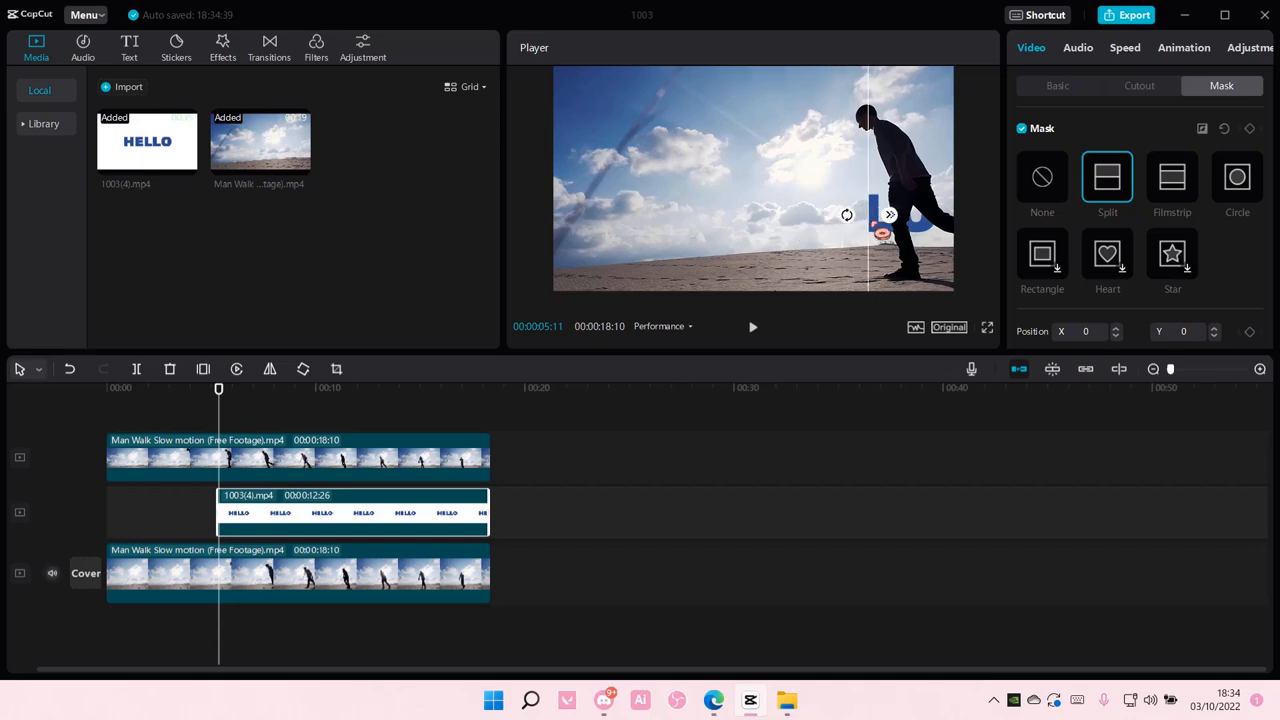
drag(869, 210, 925, 217)
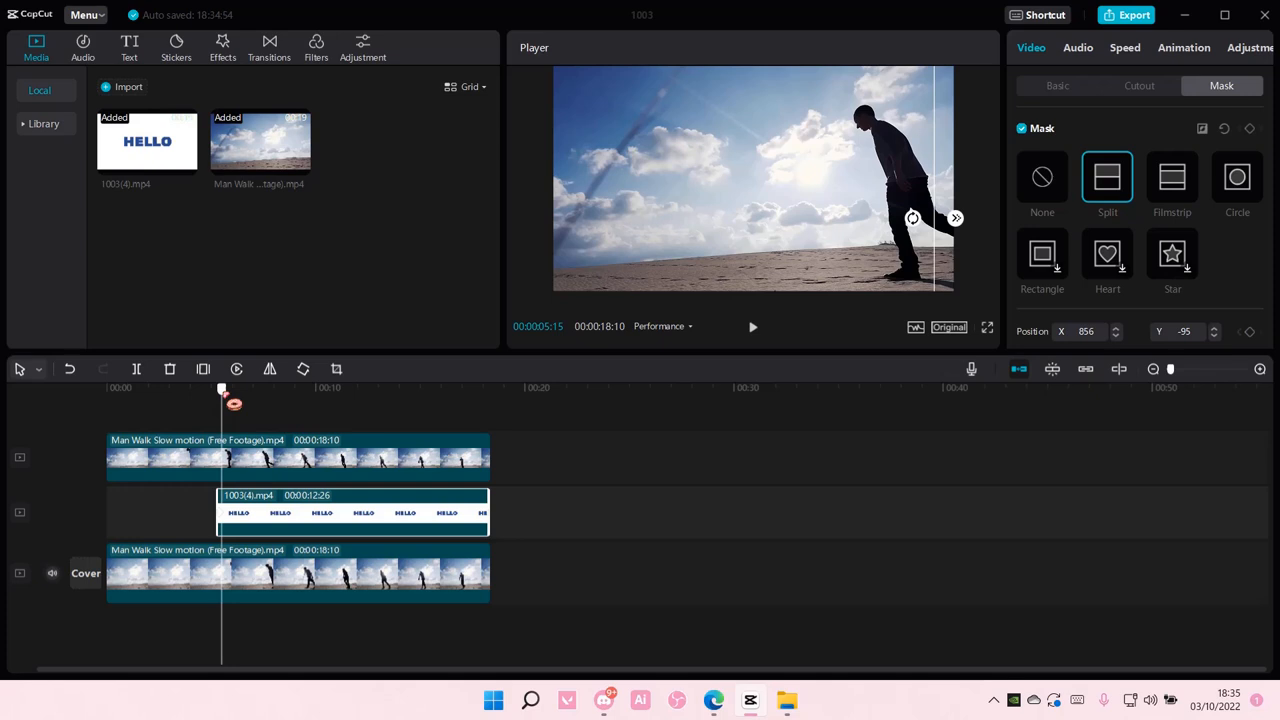
Step: Keyframe the split line sliding left behind the walking man across several playhead positions
drag(222, 388, 232, 388)
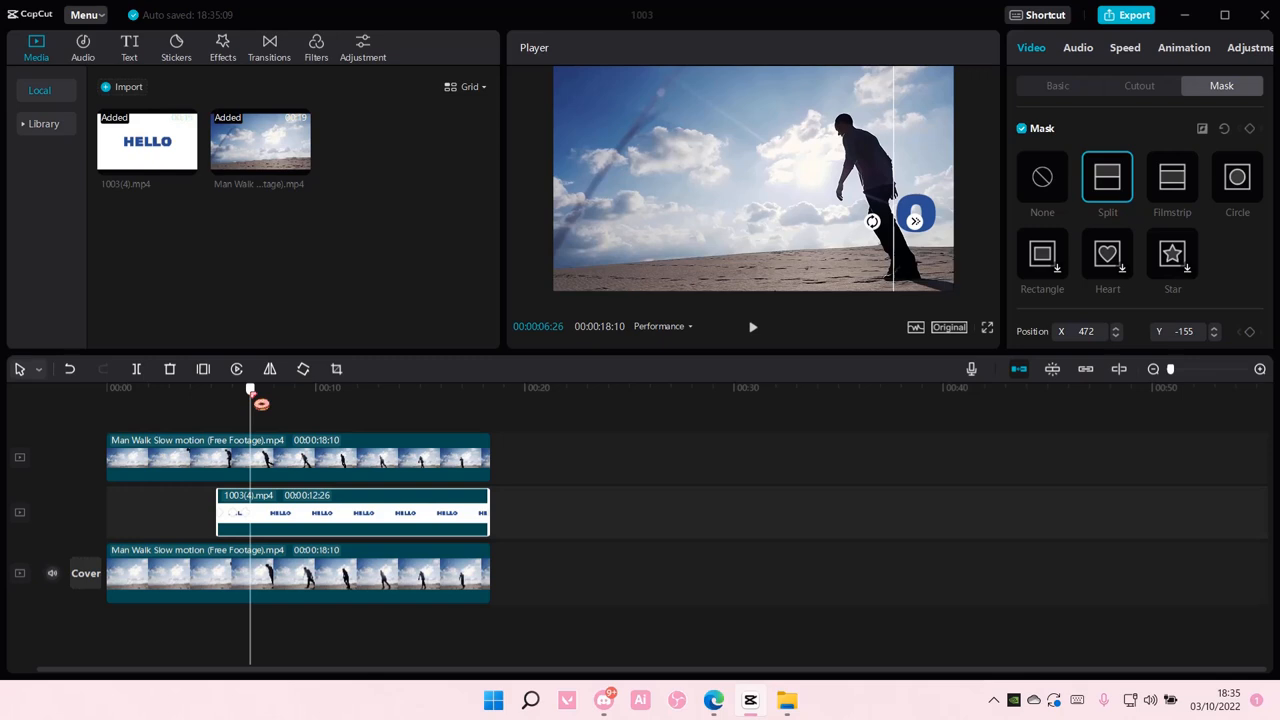
drag(251, 388, 259, 388)
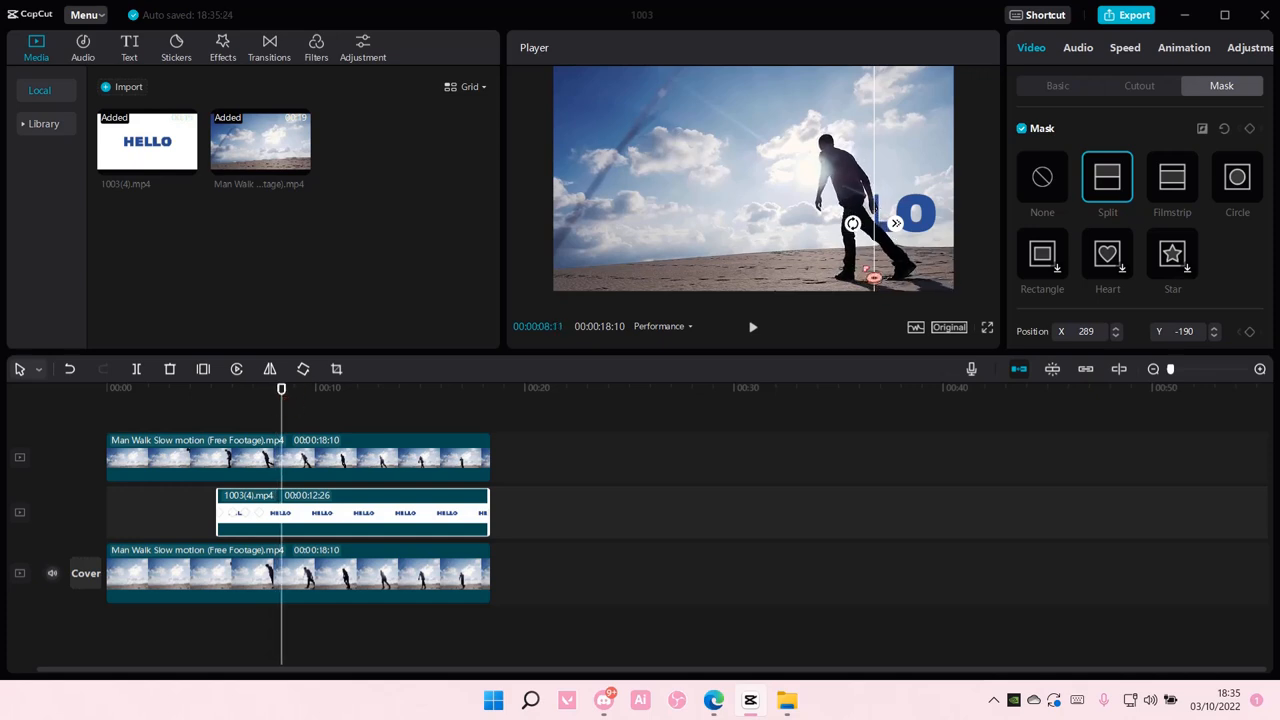
drag(873, 223, 865, 225)
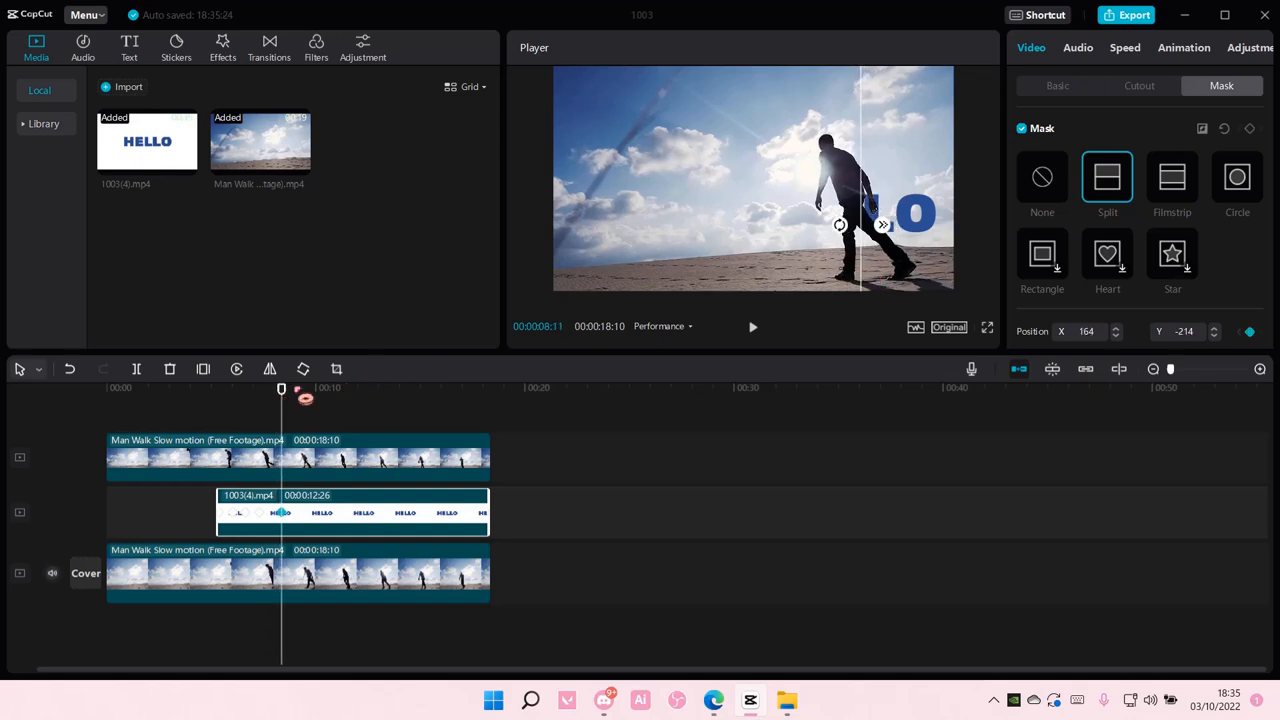
drag(281, 388, 296, 388)
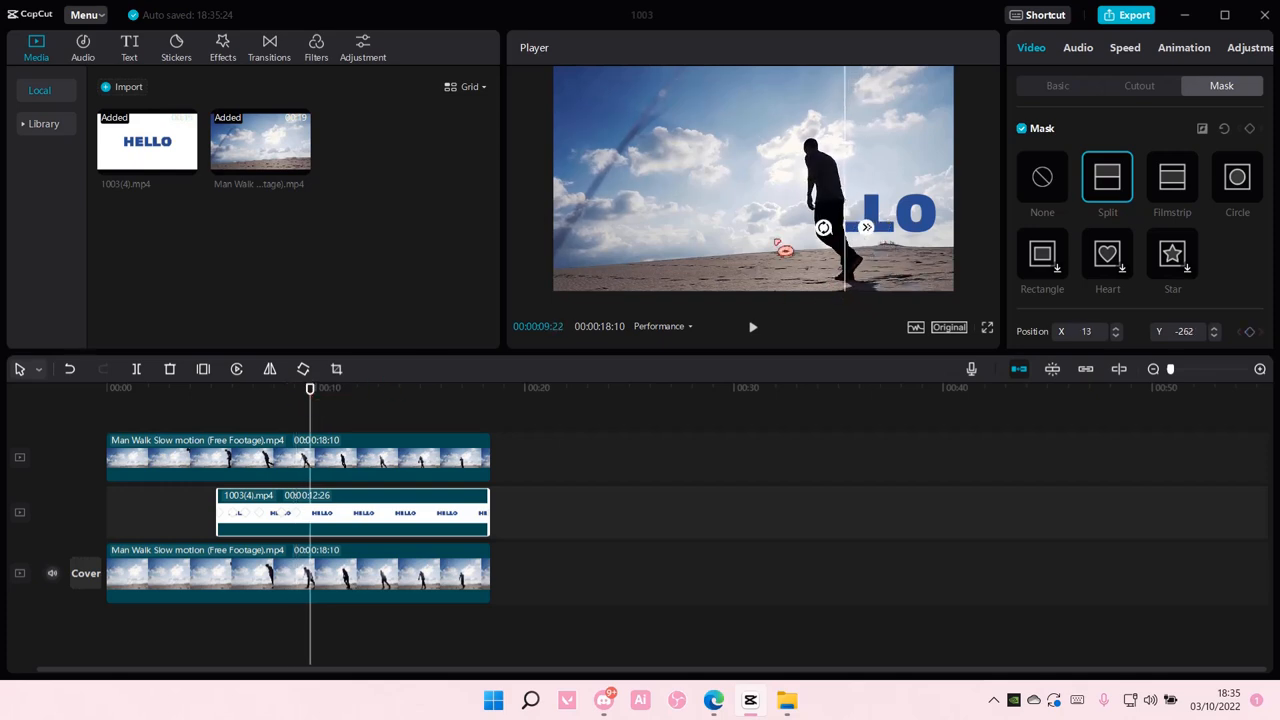
drag(825, 228, 790, 245)
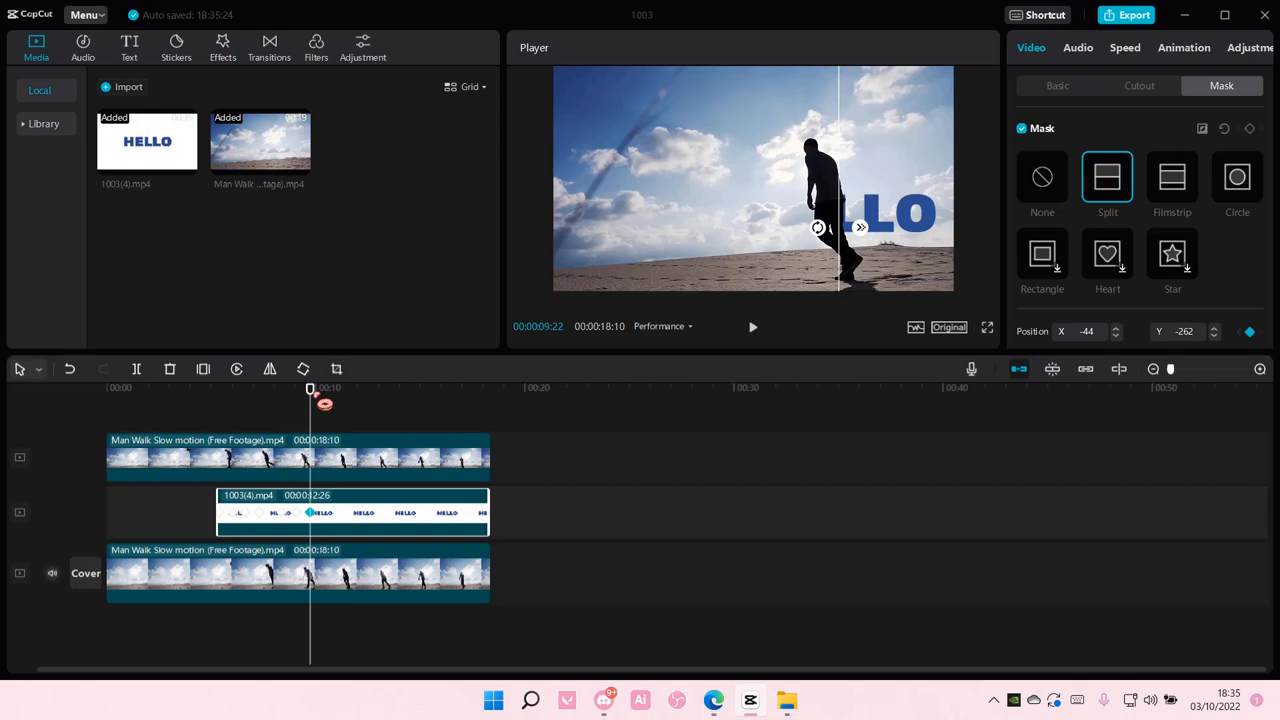
drag(310, 388, 331, 388)
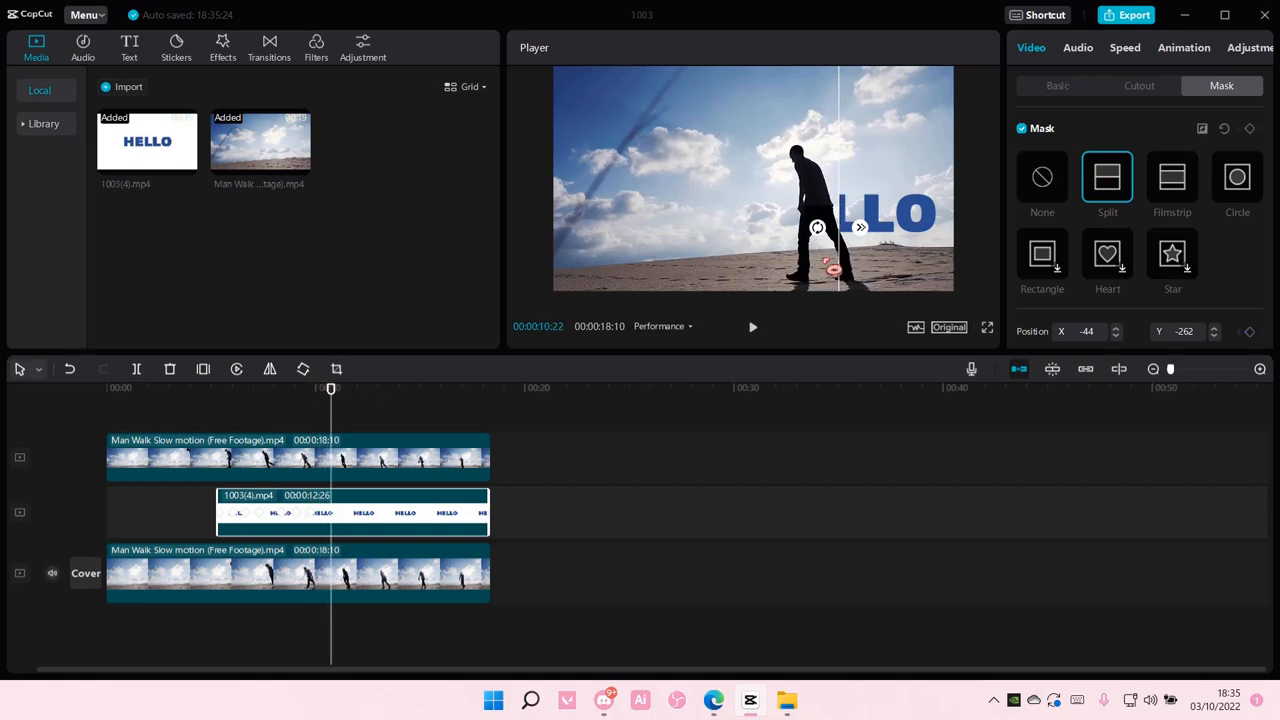
drag(835, 230, 820, 235)
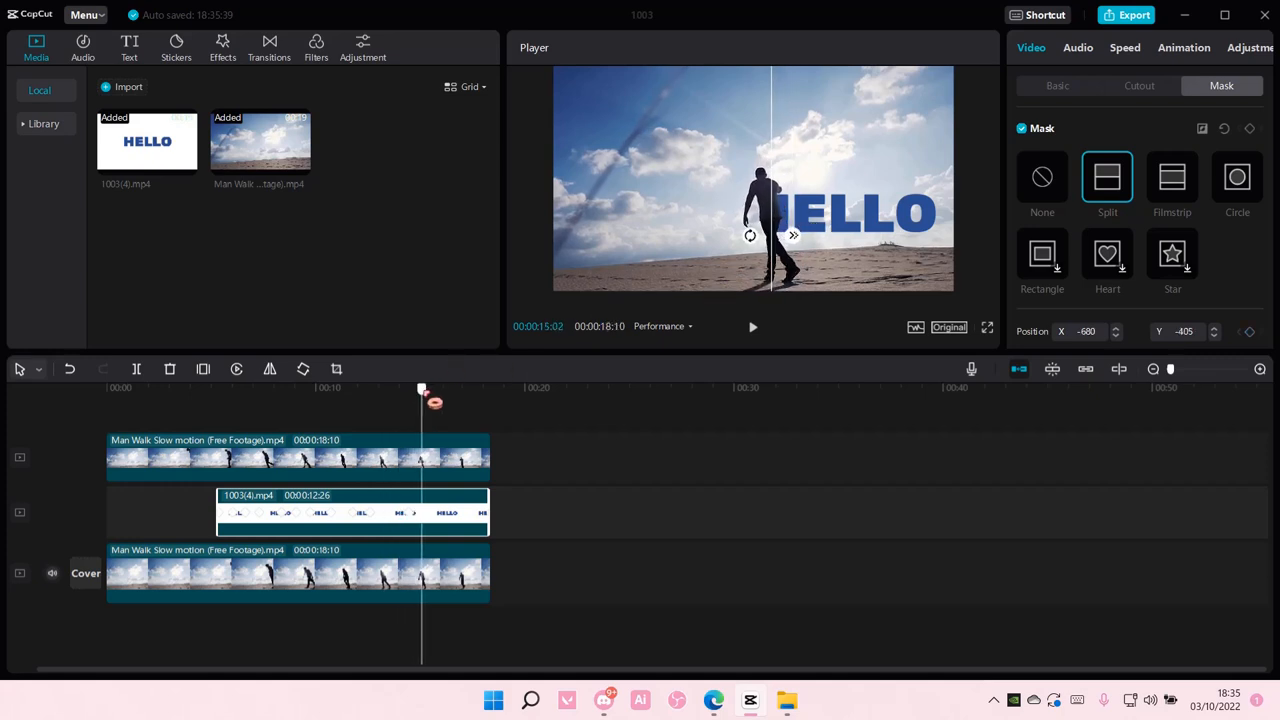
drag(421, 388, 460, 388)
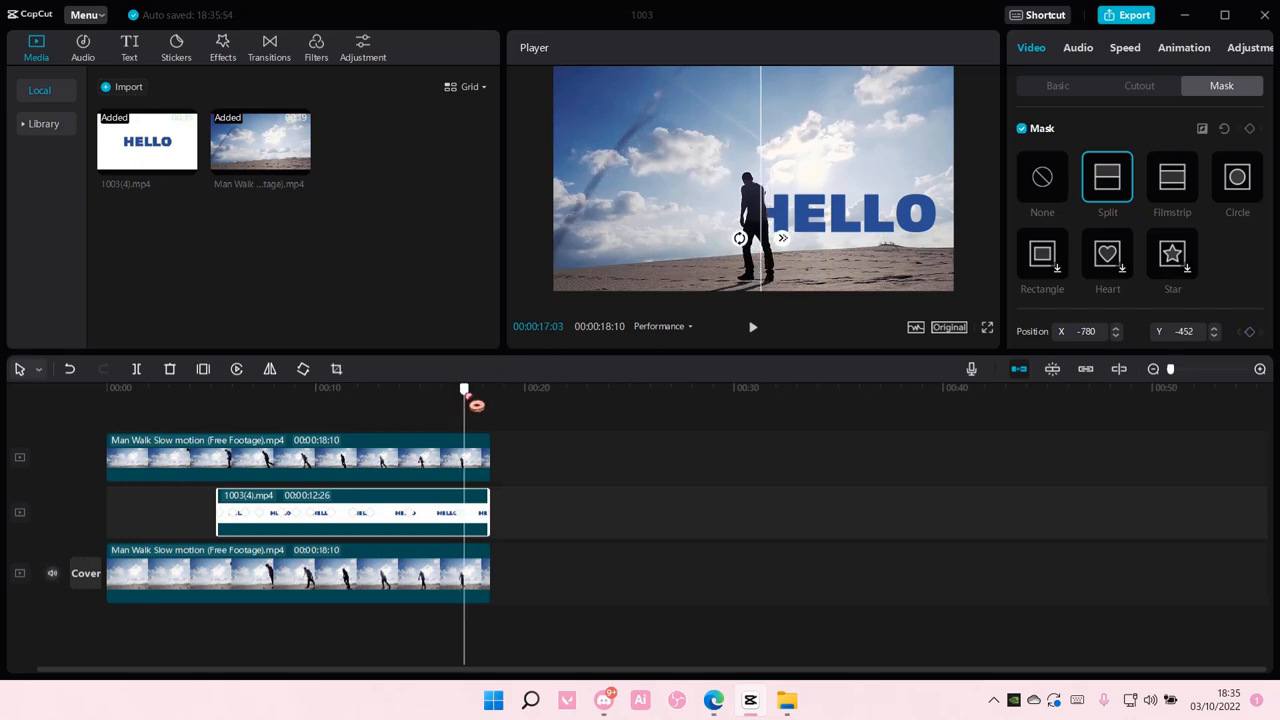
drag(464, 388, 483, 388)
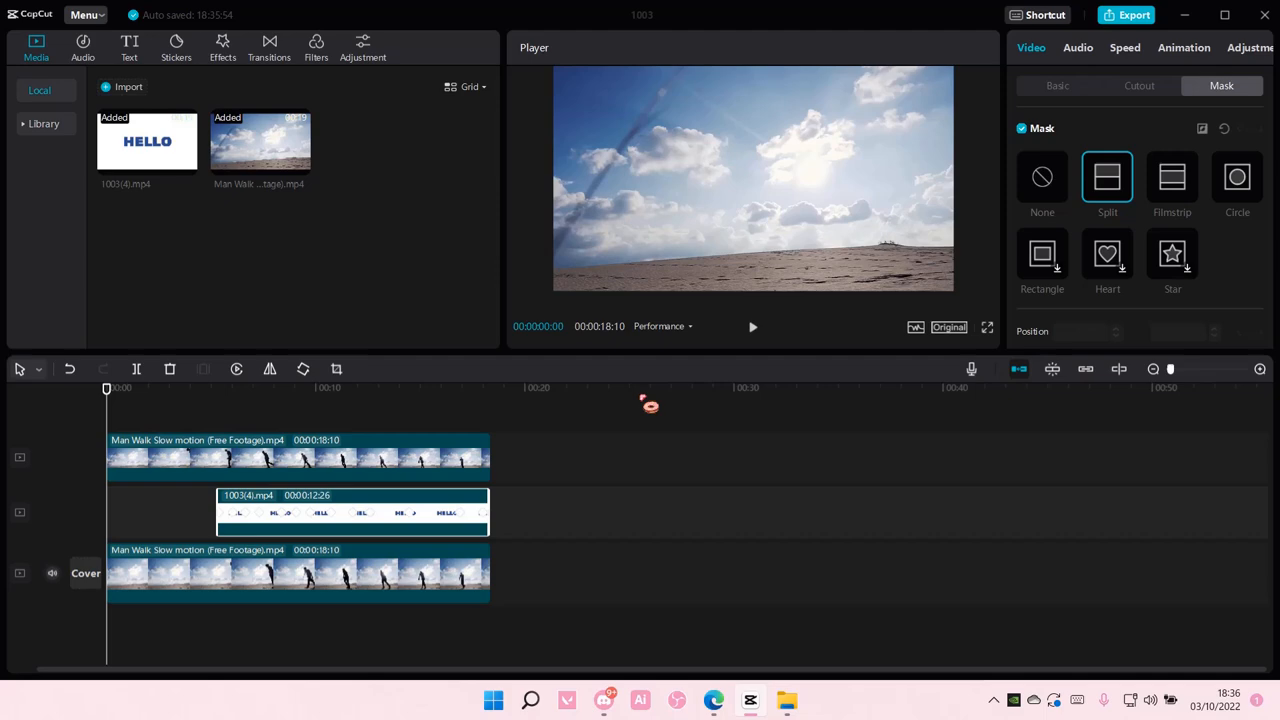
click(753, 327)
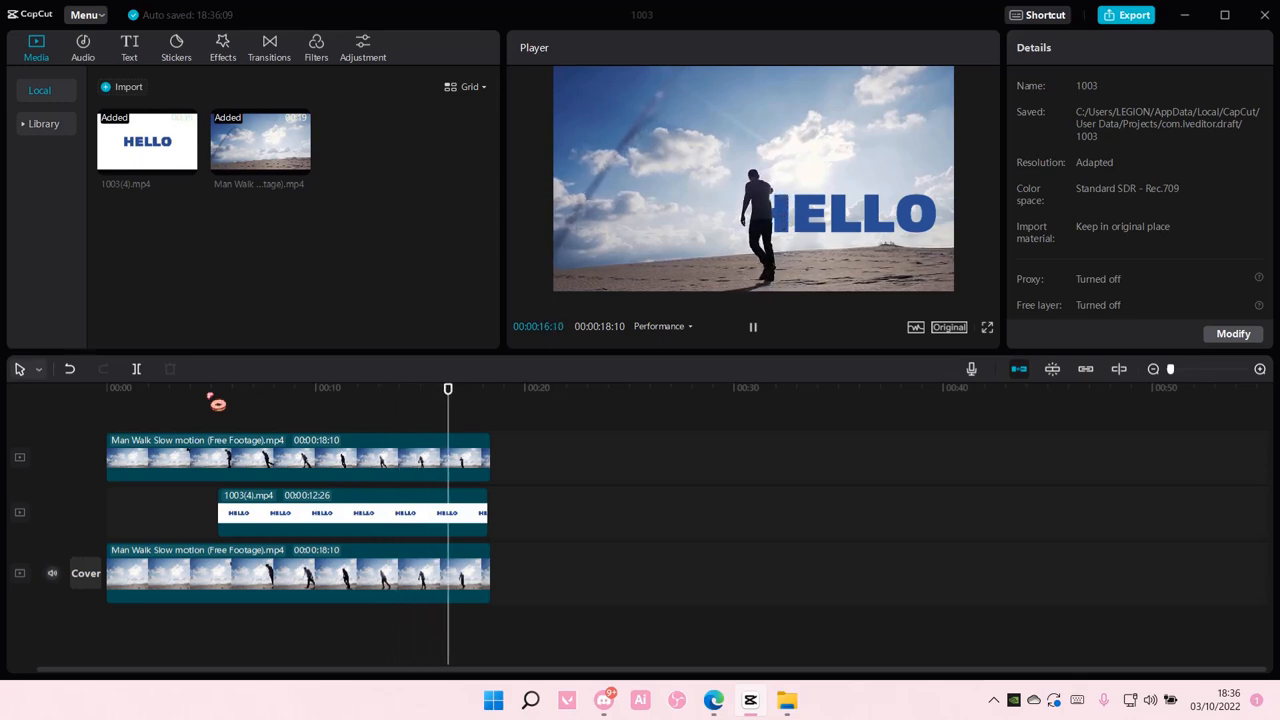
click(752, 326)
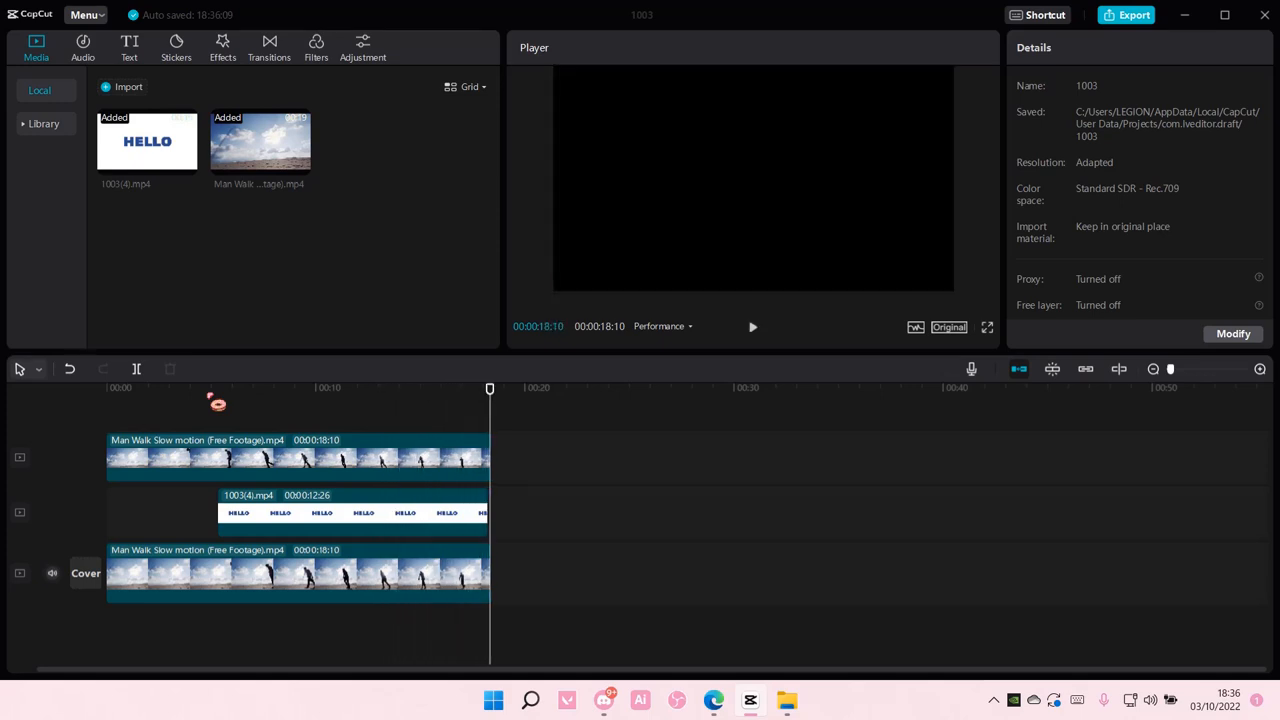